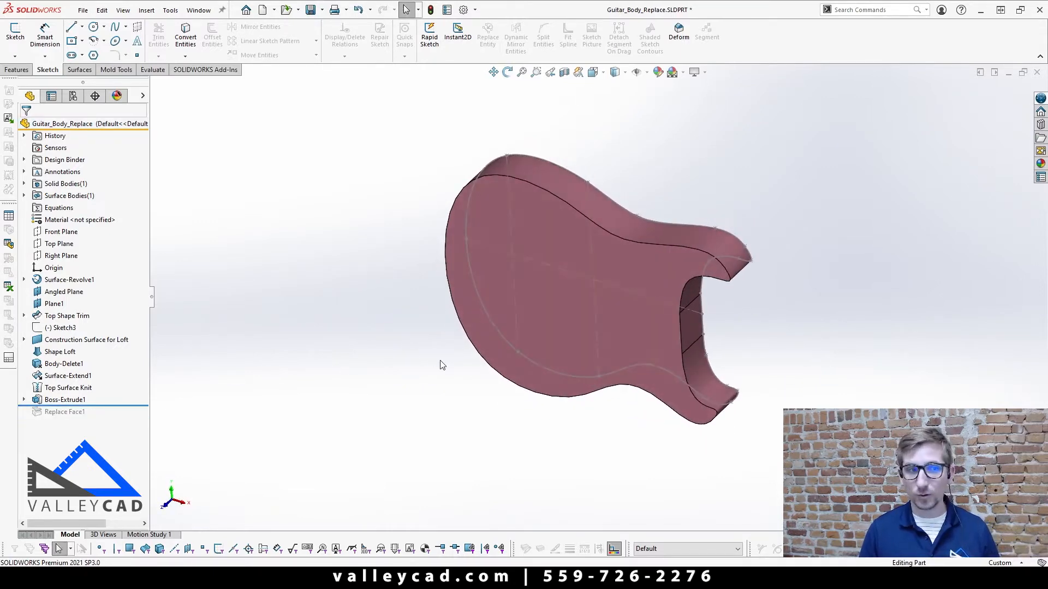
# Roll Guitar_Body_Replace forward to include Replace Face1, showing the carved body.
pyautogui.click(65, 399)
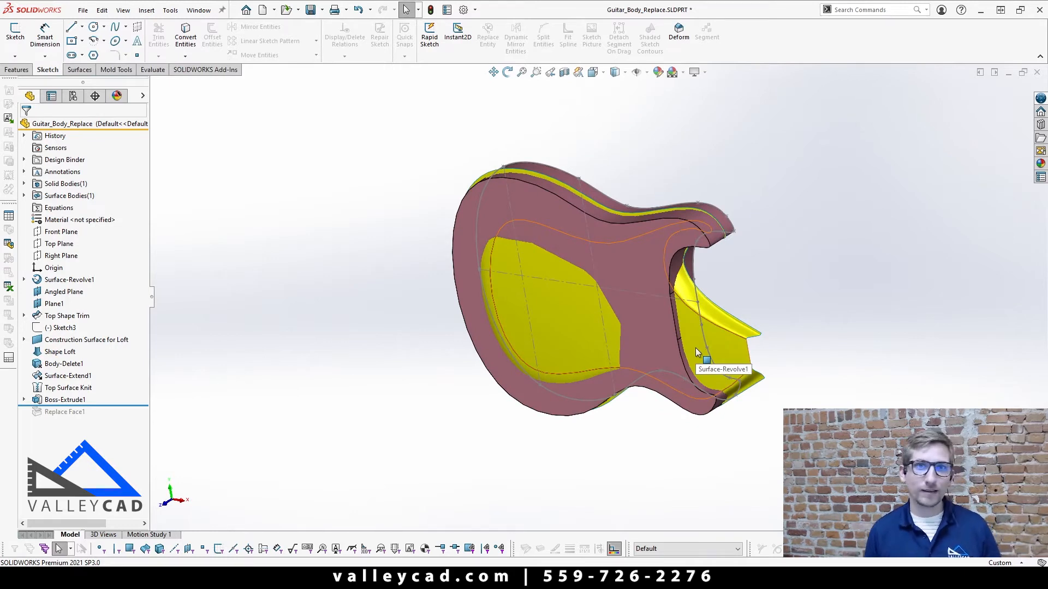
pyautogui.moveTo(551, 328)
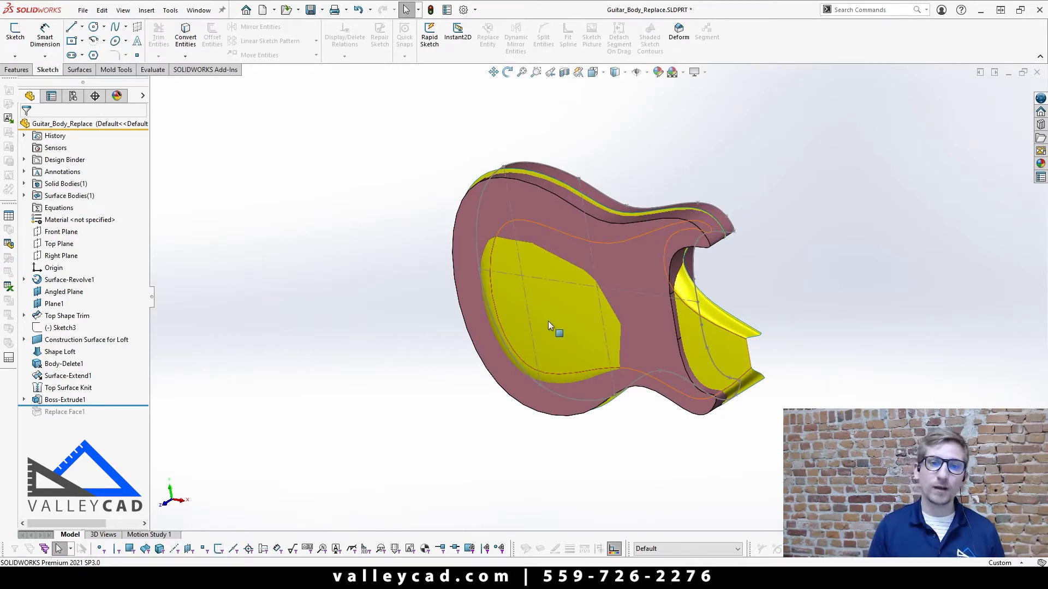
pyautogui.moveTo(730, 354)
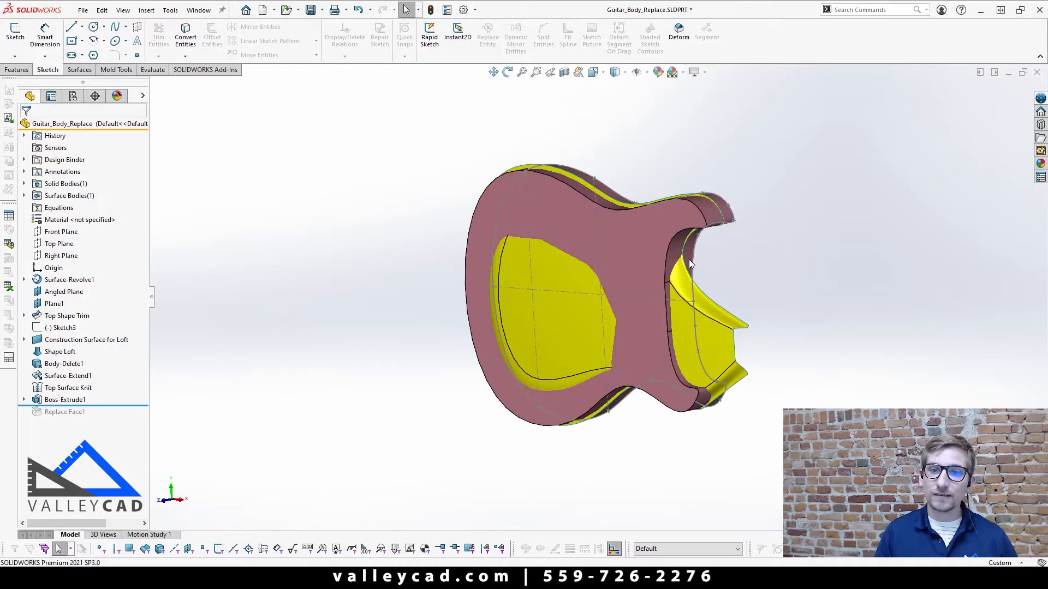
pyautogui.click(66, 399)
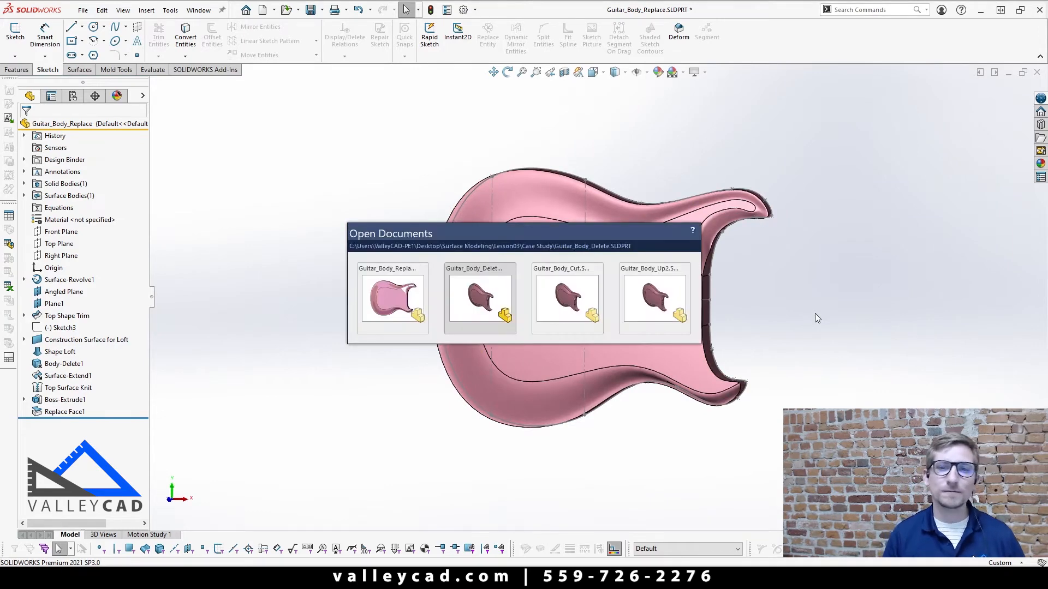
# Switch to Guitar_Body_Delete and roll it forward through DeleteFace1 and Surface-Trim1.
pyautogui.click(479, 299)
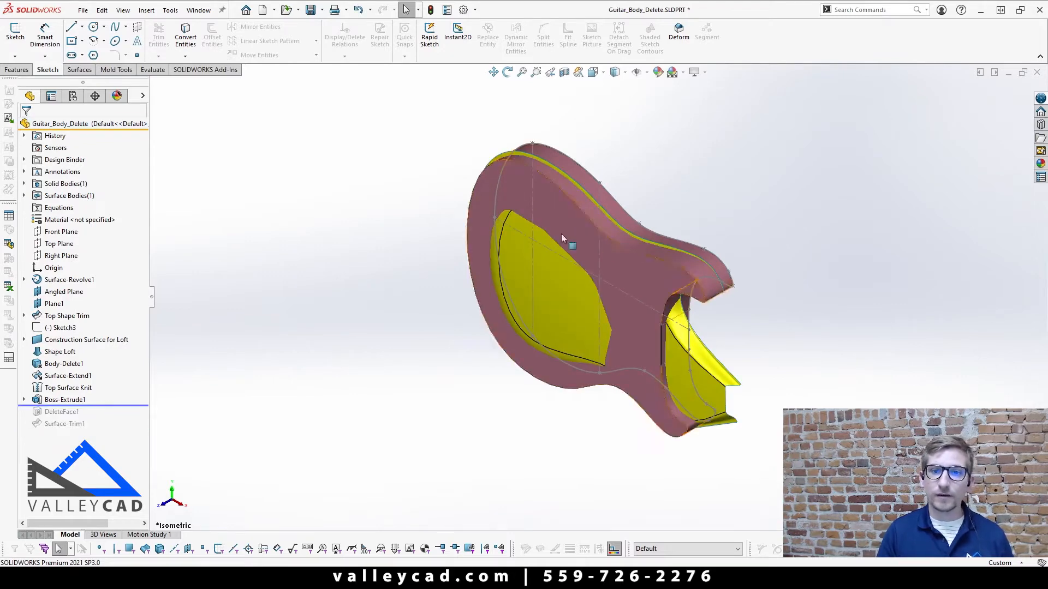
pyautogui.click(65, 399)
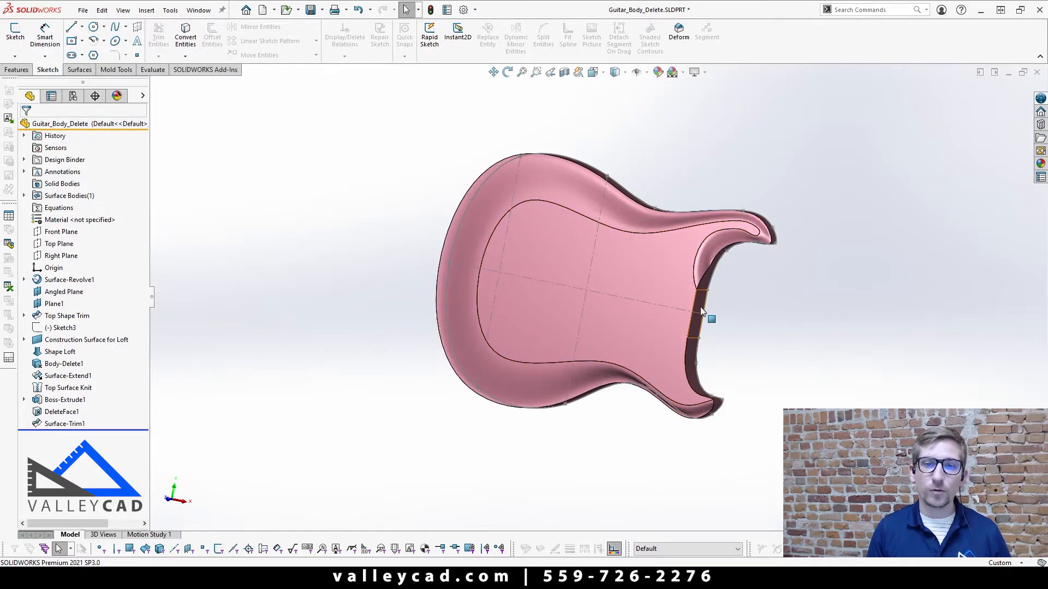
pyautogui.moveTo(702, 310)
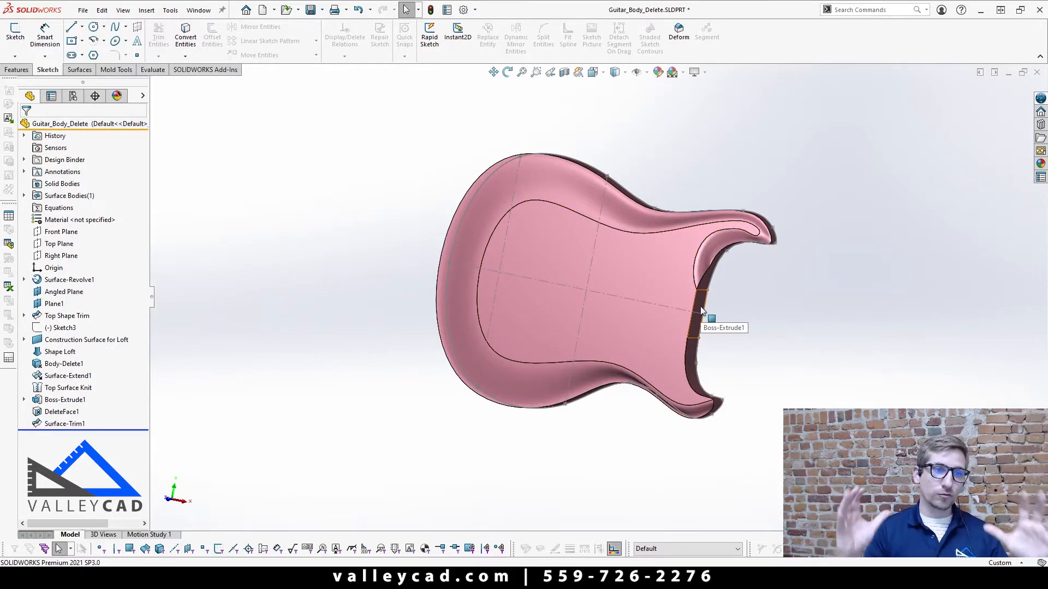
pyautogui.moveTo(747, 345)
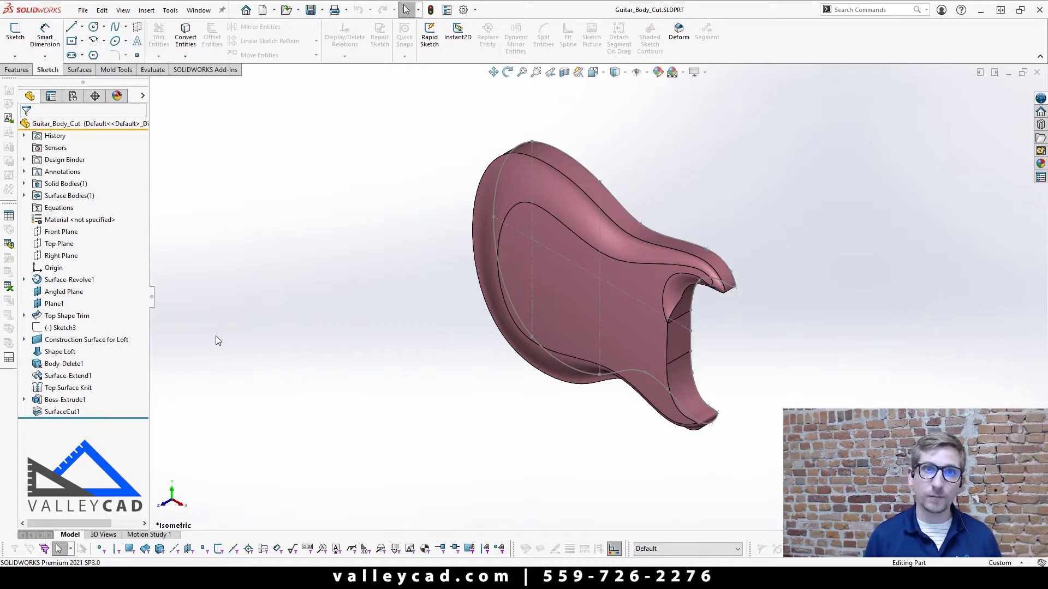
pyautogui.moveTo(218, 333)
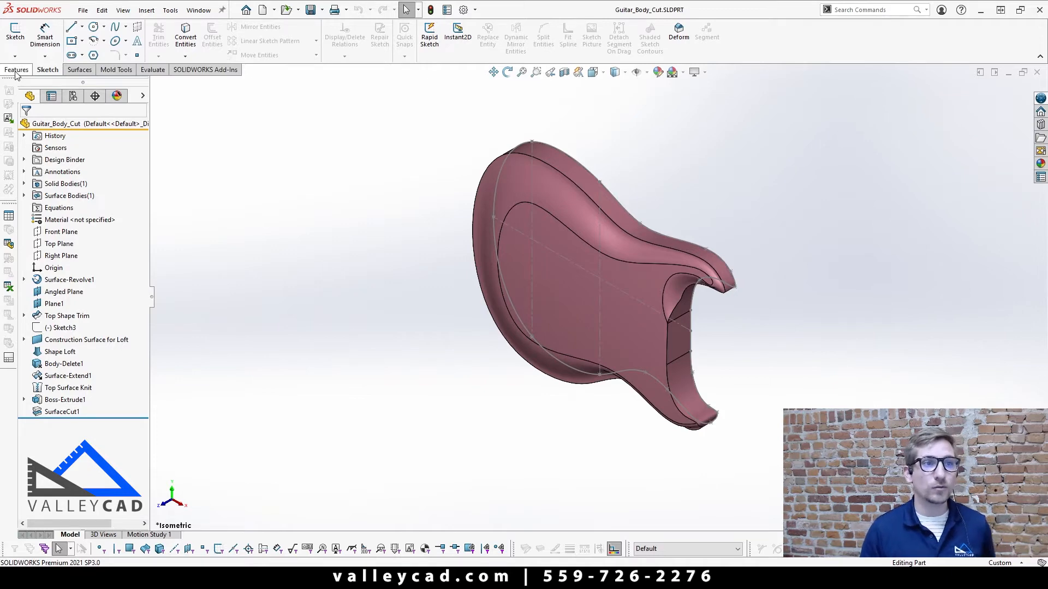
# Inspect Guitar_Body_Cut's SurfaceCut1 surfaces, then switch to the Guitar_Body_Up2 part.
pyautogui.click(80, 70)
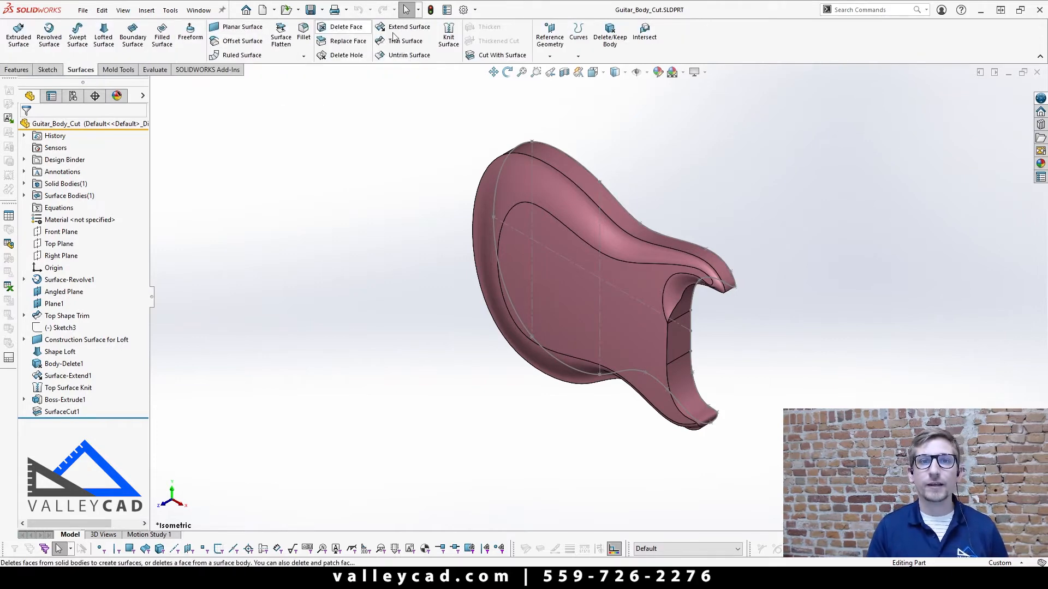
pyautogui.moveTo(497, 55)
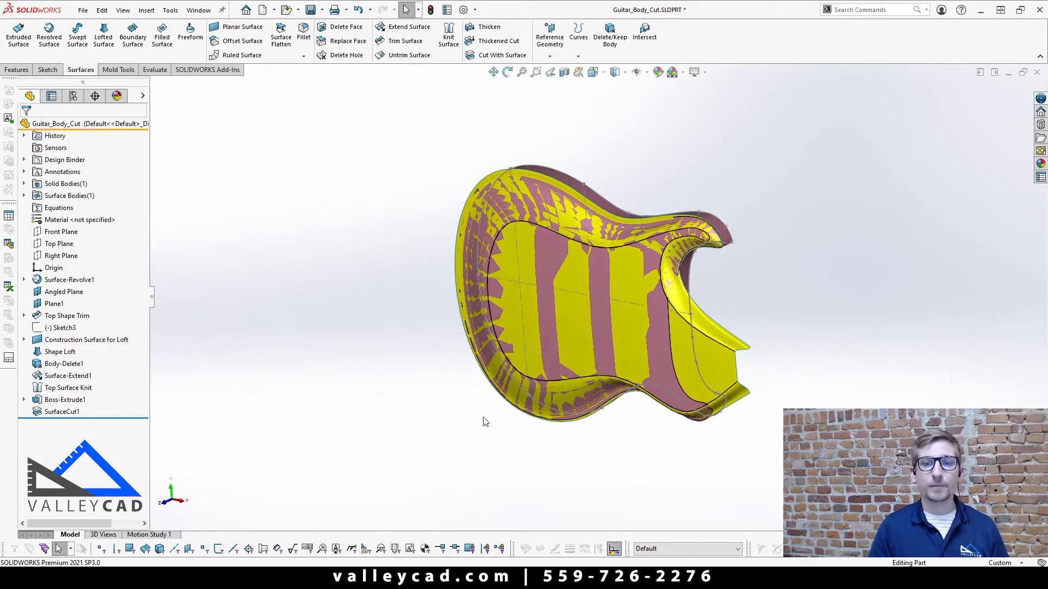
pyautogui.click(70, 279)
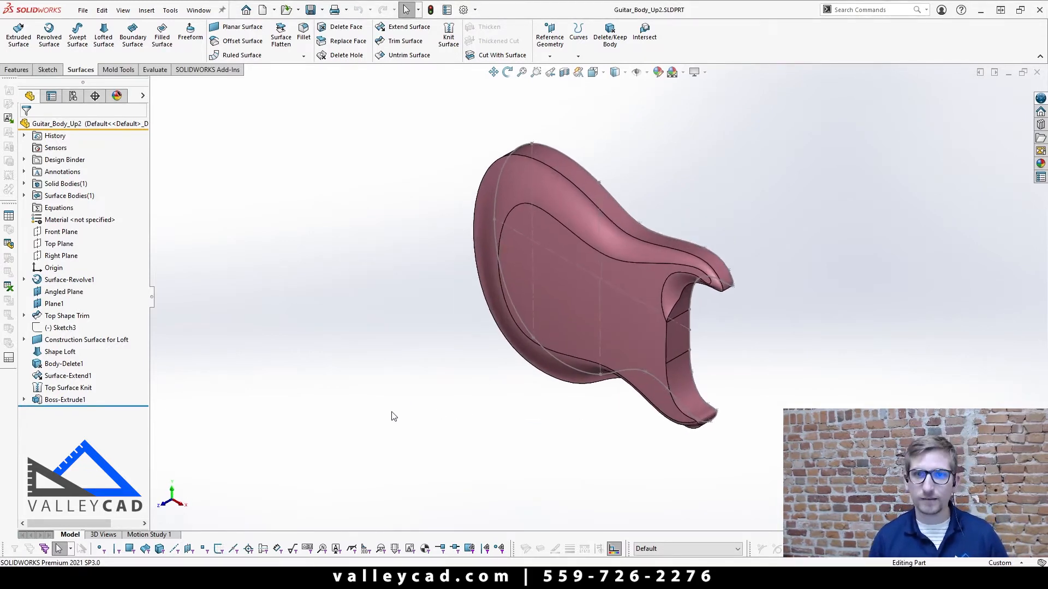
# Redefine Boss-Extrude1 to extrude Up To Surface, ending at Top Surface Knit.
pyautogui.click(65, 400)
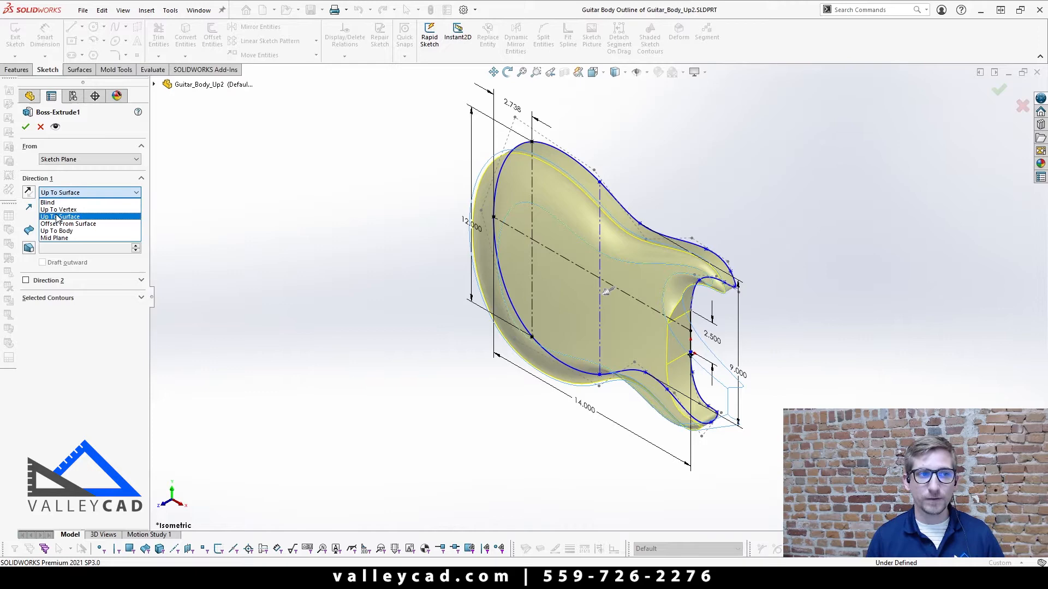
pyautogui.click(61, 217)
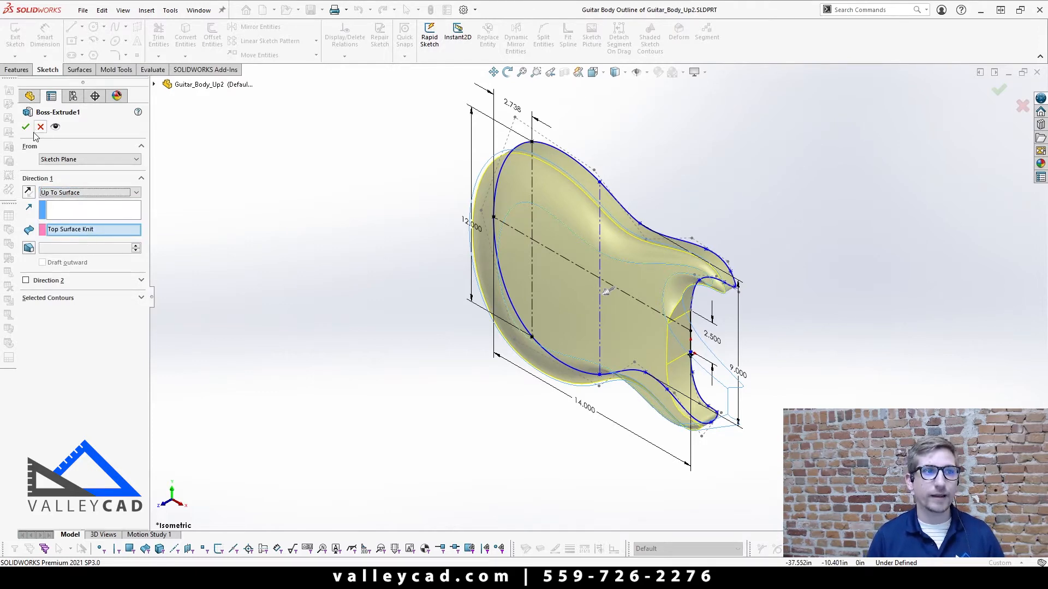
pyautogui.click(25, 128)
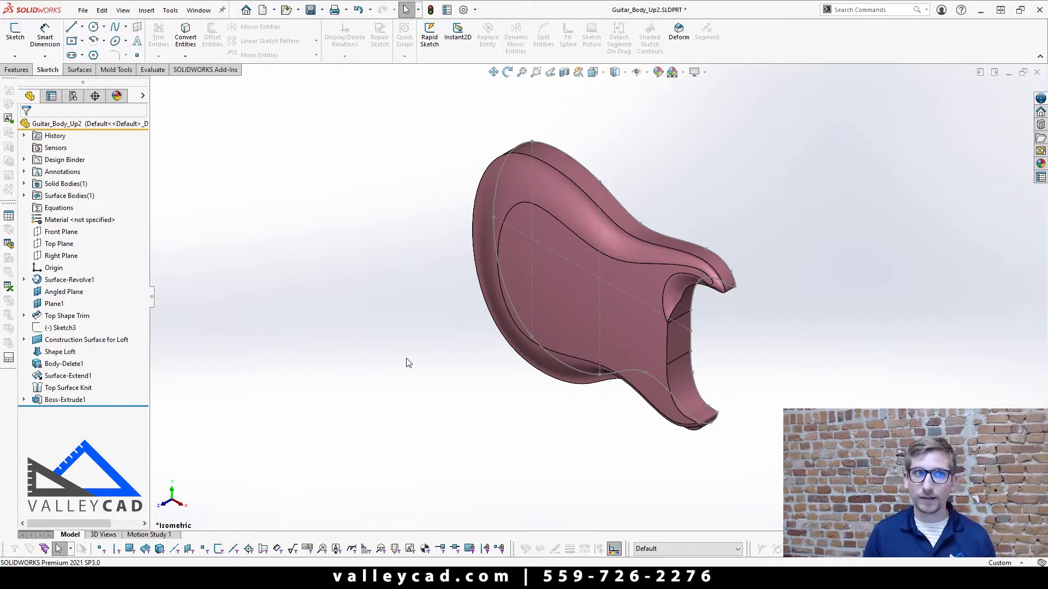
pyautogui.click(152, 70)
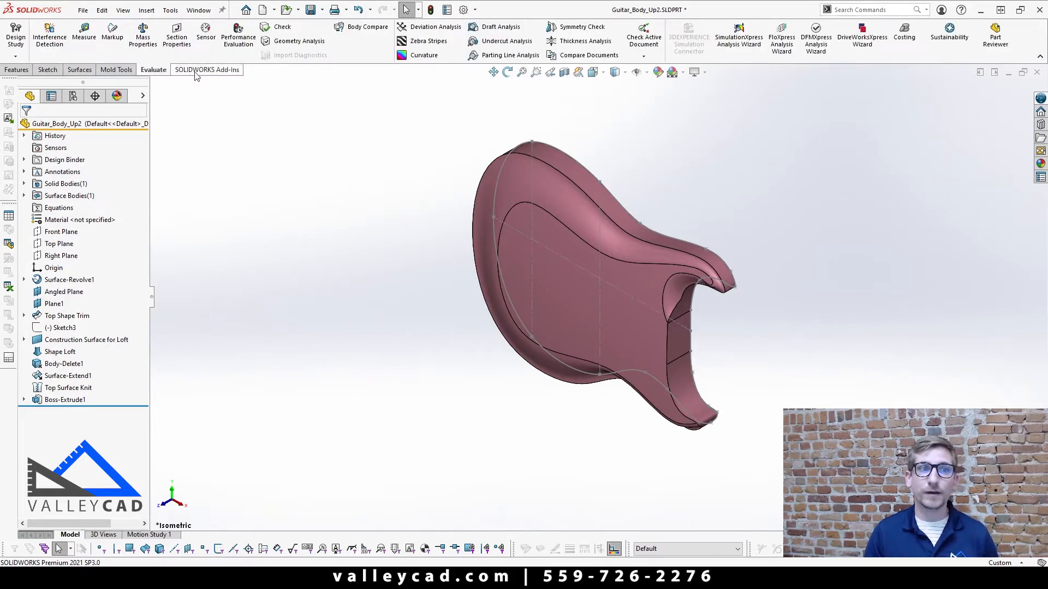
pyautogui.moveTo(238, 33)
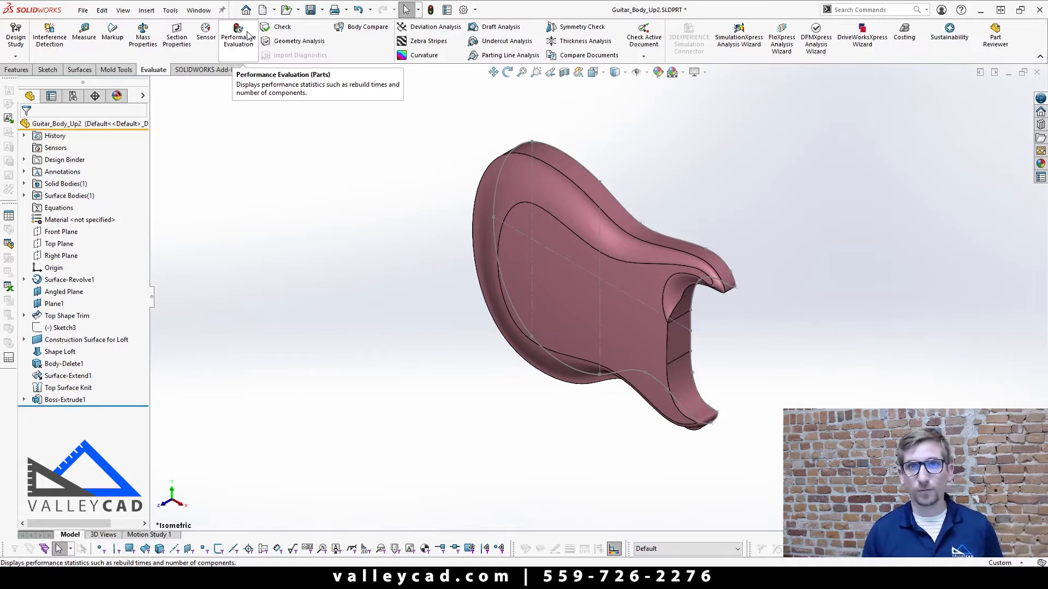
pyautogui.click(238, 35)
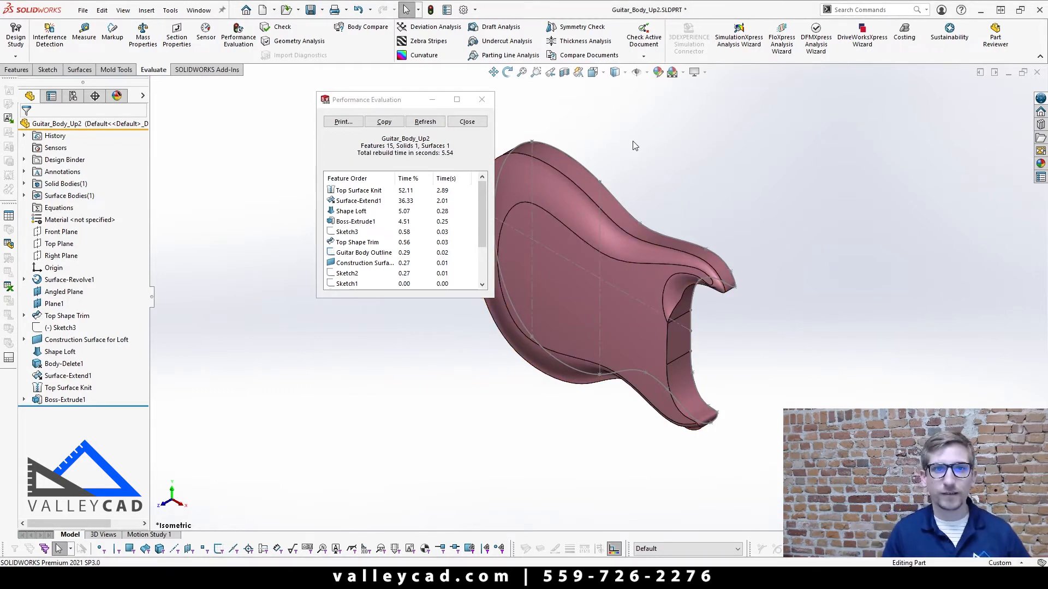
pyautogui.click(425, 122)
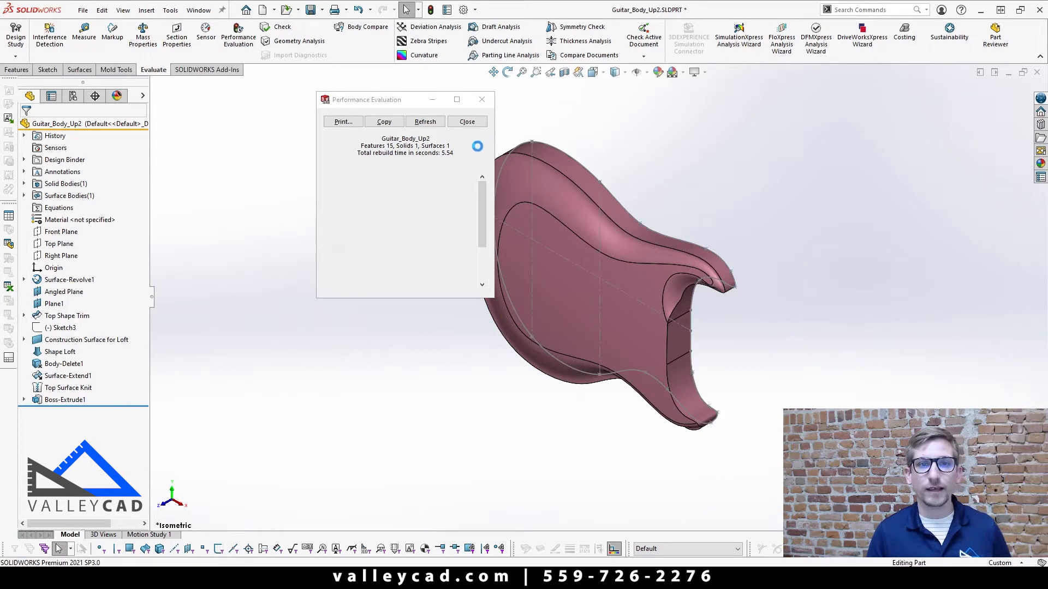
pyautogui.click(425, 121)
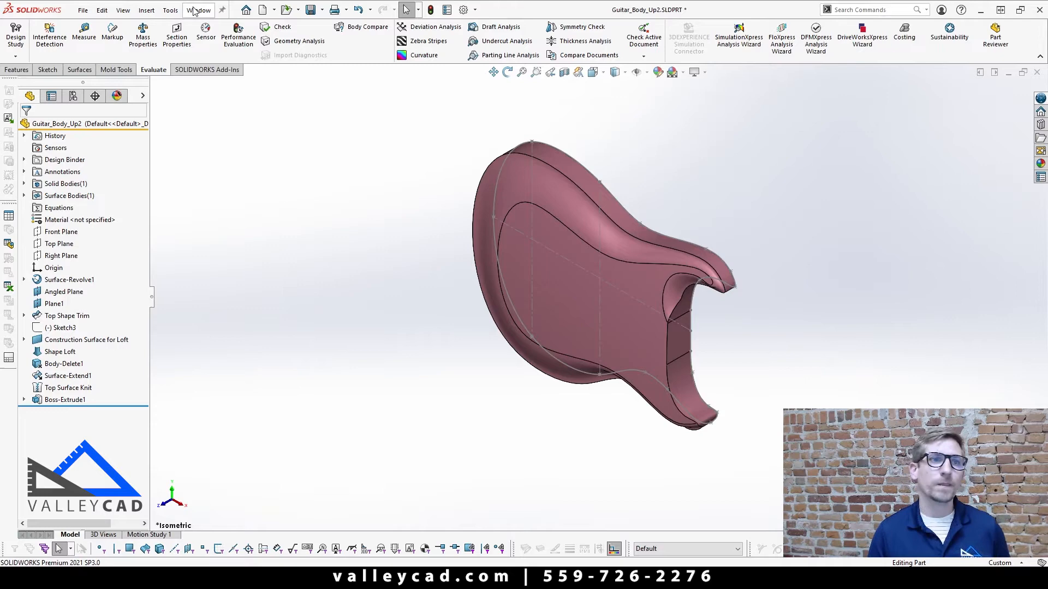
# Tile the four guitar body part windows horizontally.
pyautogui.click(198, 9)
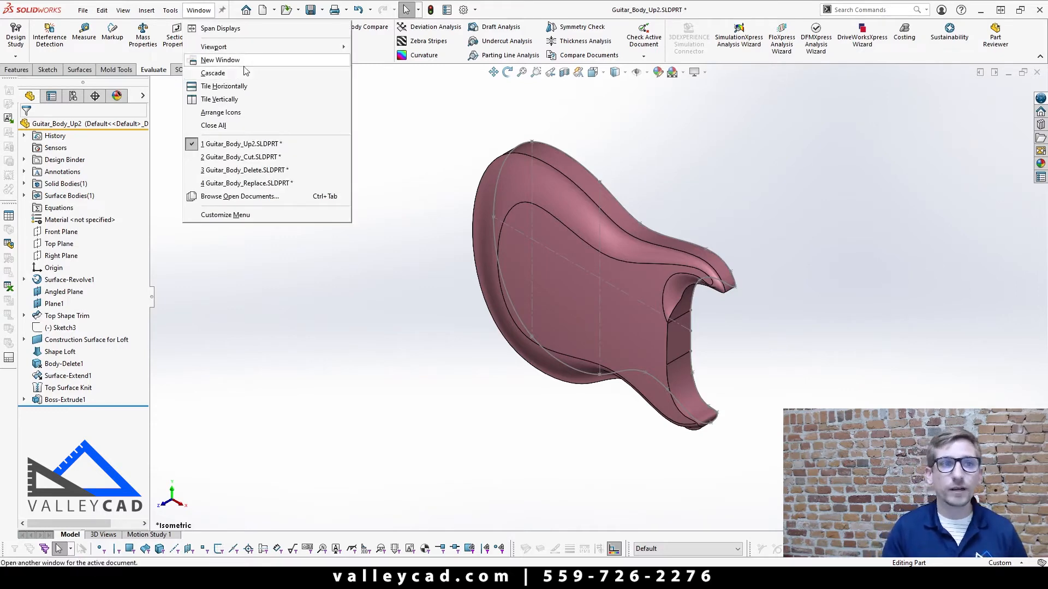
pyautogui.moveTo(224, 86)
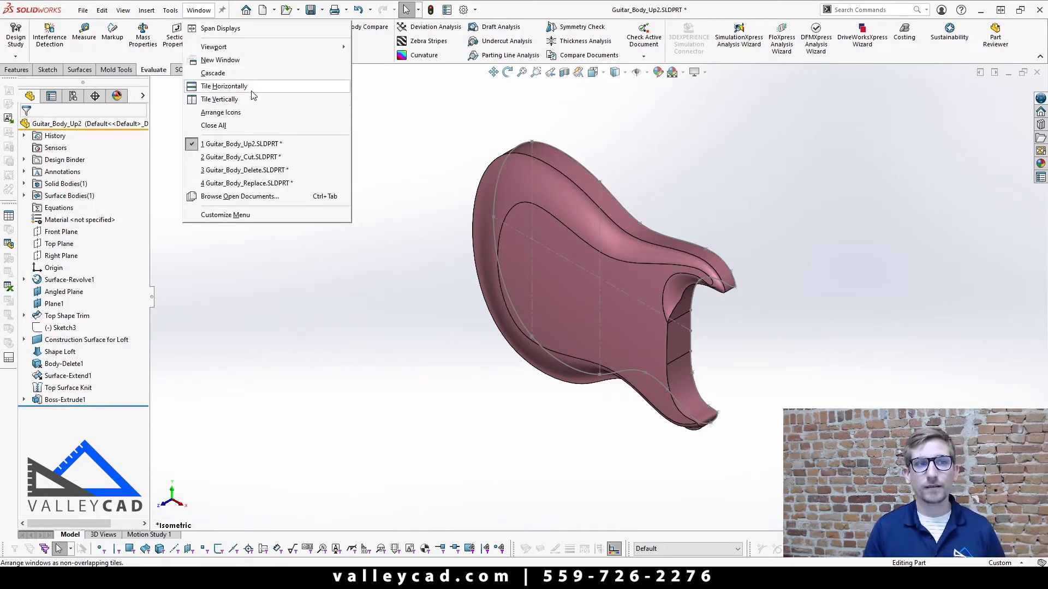
pyautogui.click(223, 85)
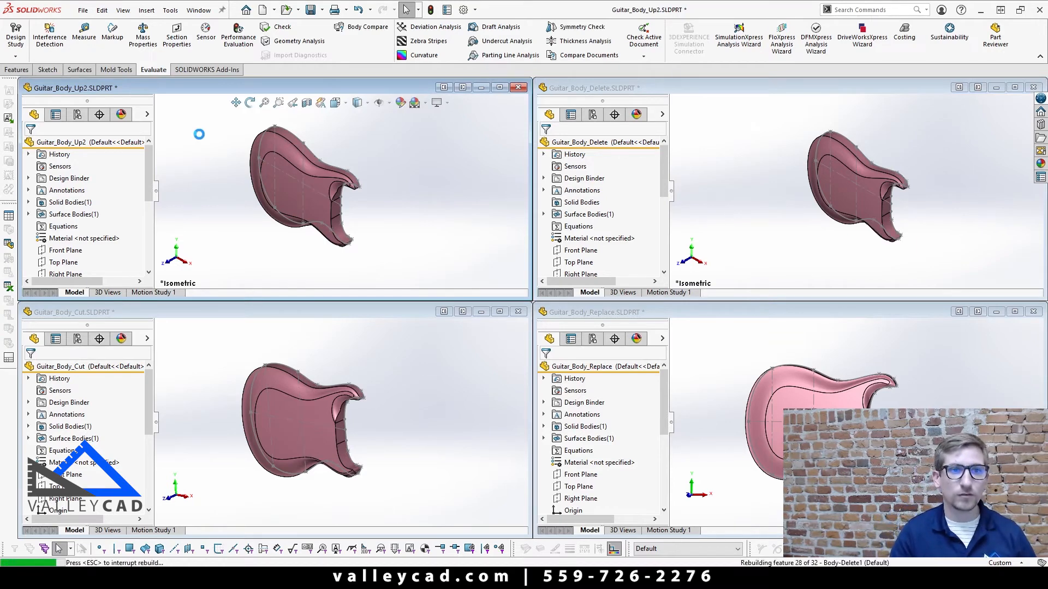
pyautogui.moveTo(200, 138)
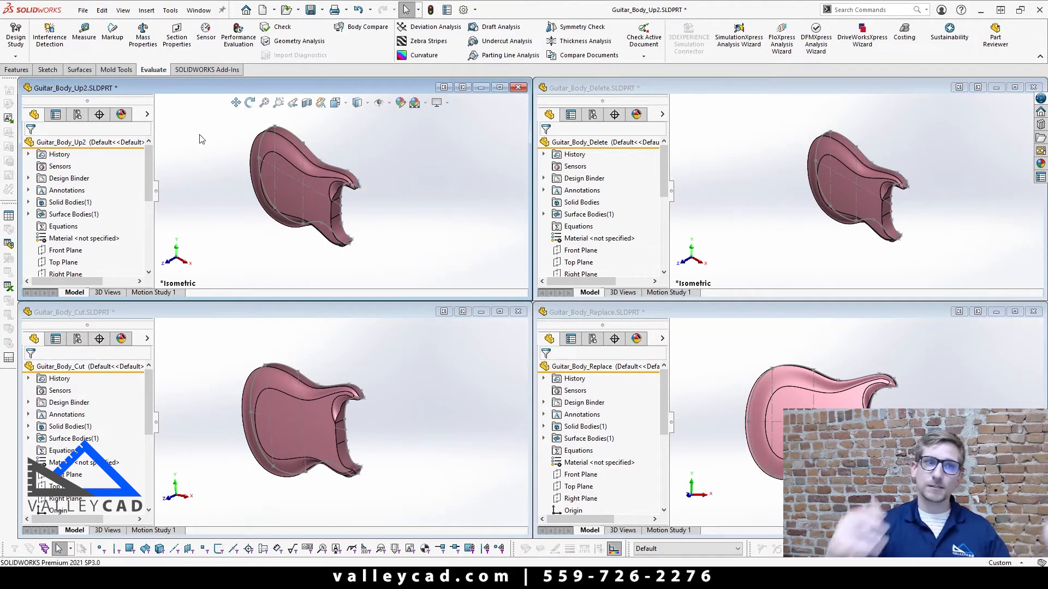
# Check Guitar_Body_Up2's rebuild time (2.13 seconds) with Performance Evaluation and close the report.
pyautogui.click(238, 34)
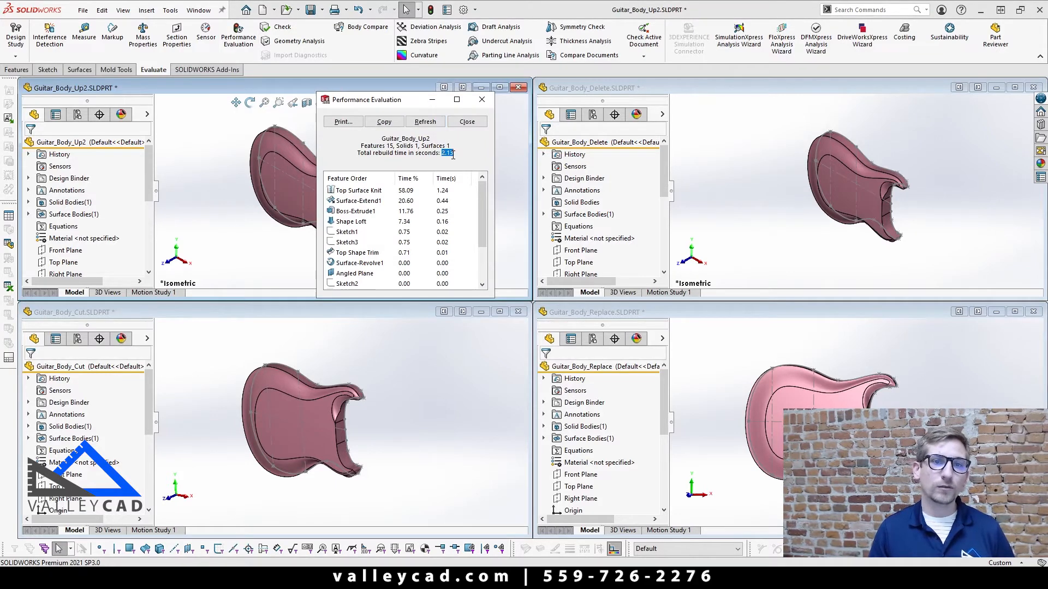
pyautogui.moveTo(480, 175)
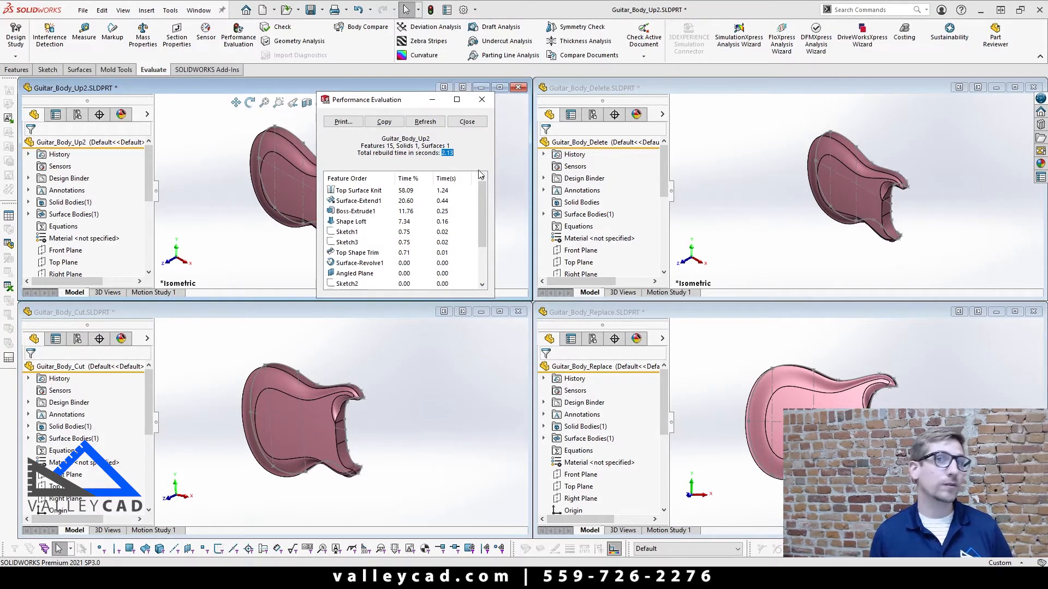
pyautogui.moveTo(160, 190)
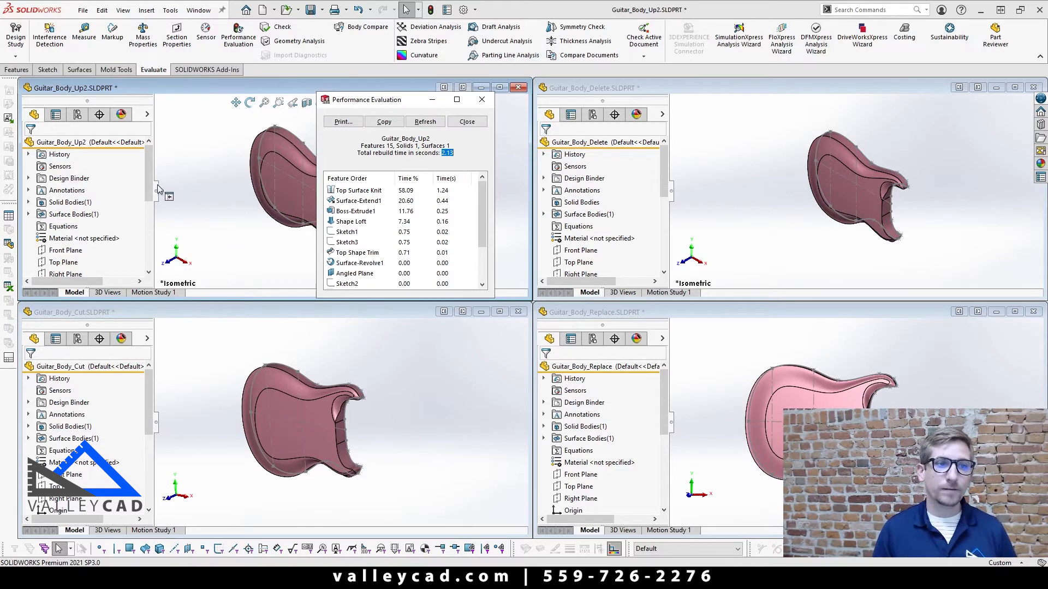
pyautogui.scroll(-3)
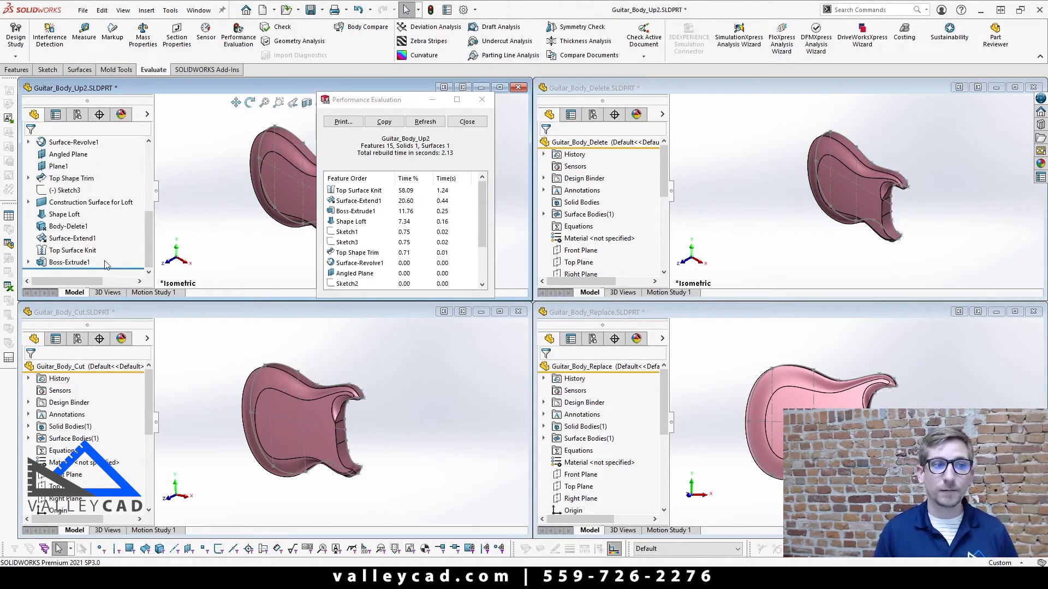
pyautogui.click(72, 250)
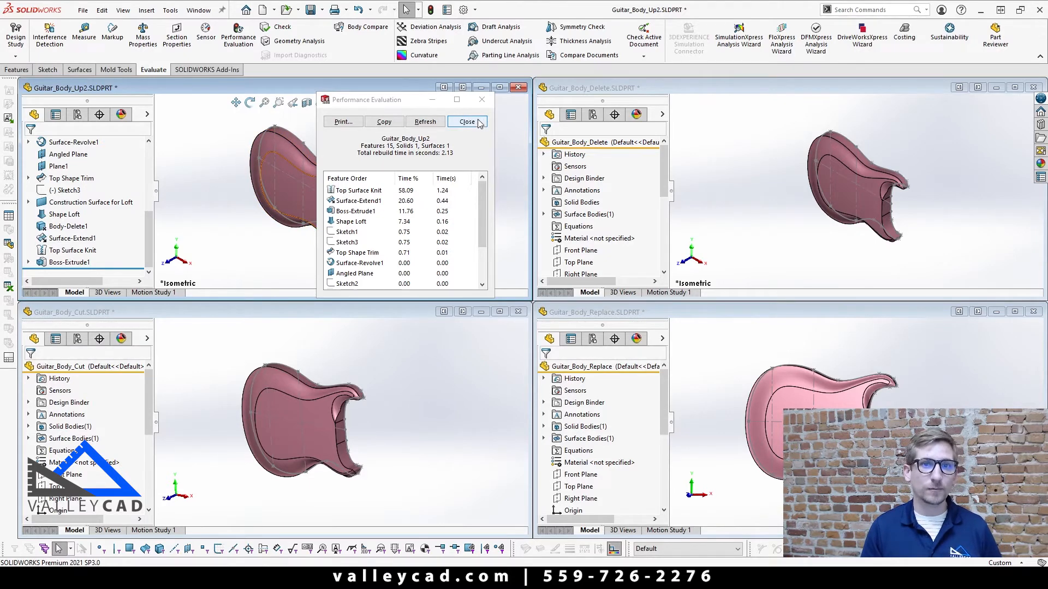
pyautogui.click(466, 122)
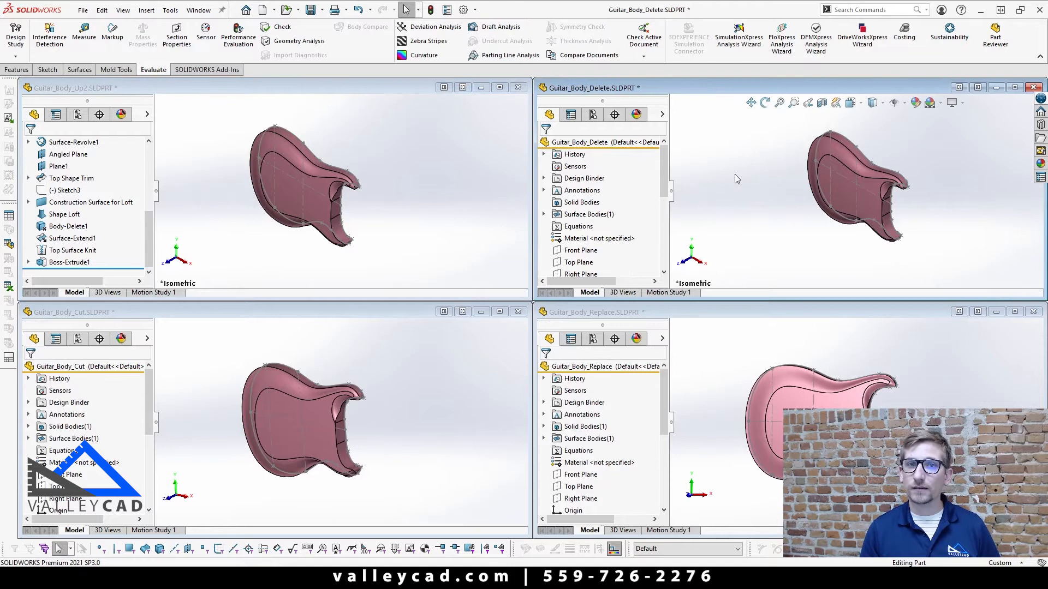
# Review Guitar_Body_Delete's rebuild times, about 3.56 seconds led by Surface-Trim1.
pyautogui.click(735, 175)
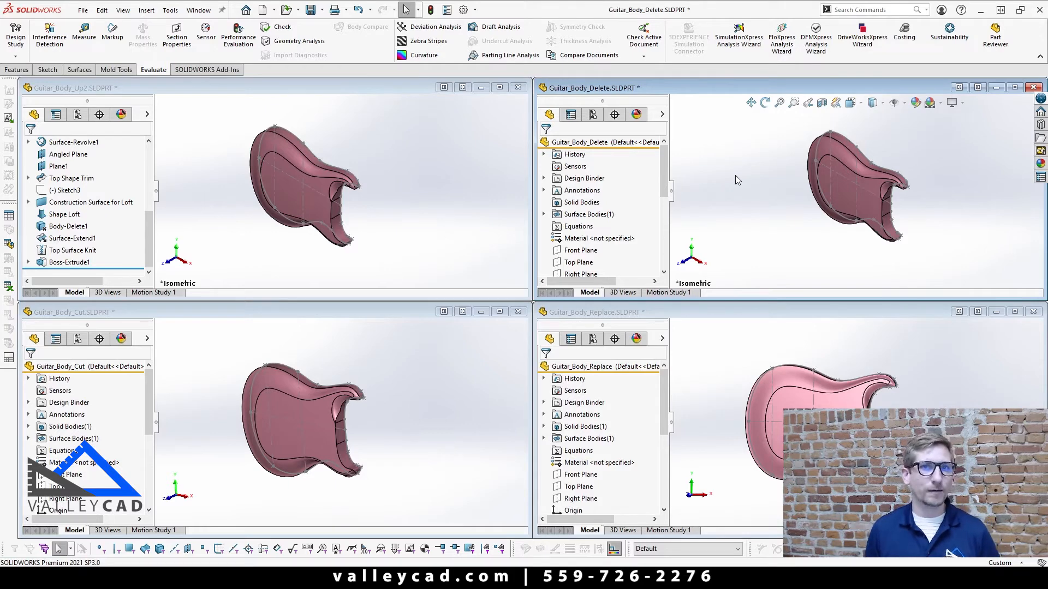
pyautogui.moveTo(730, 209)
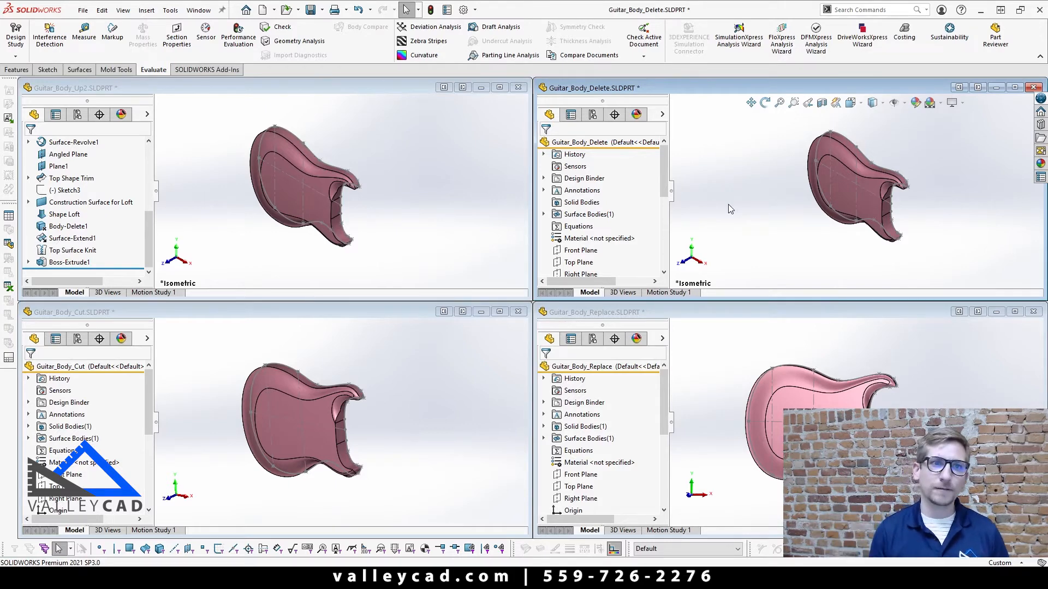
pyautogui.click(238, 31)
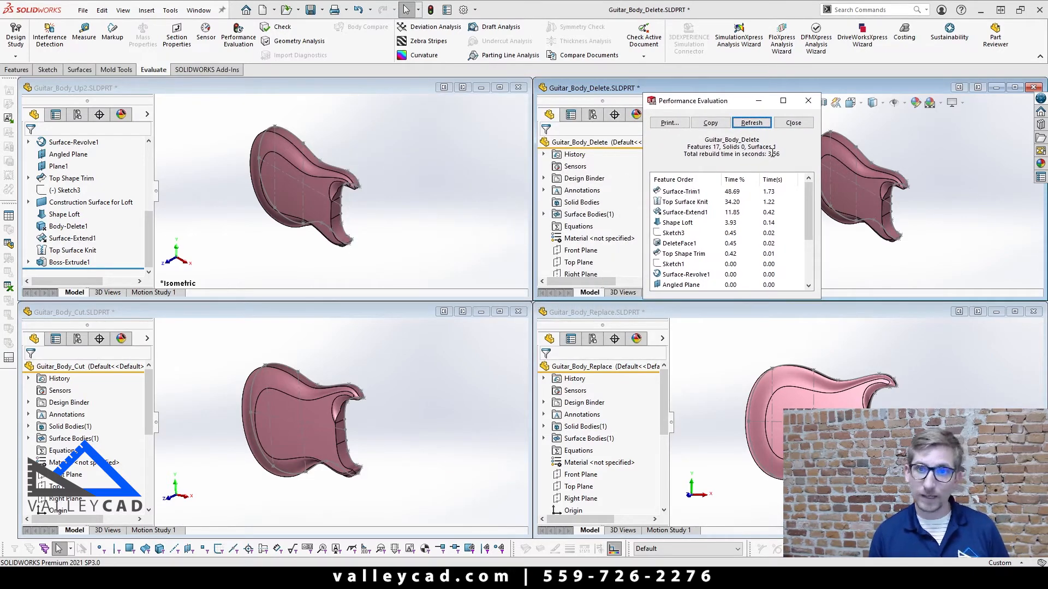
pyautogui.click(750, 122)
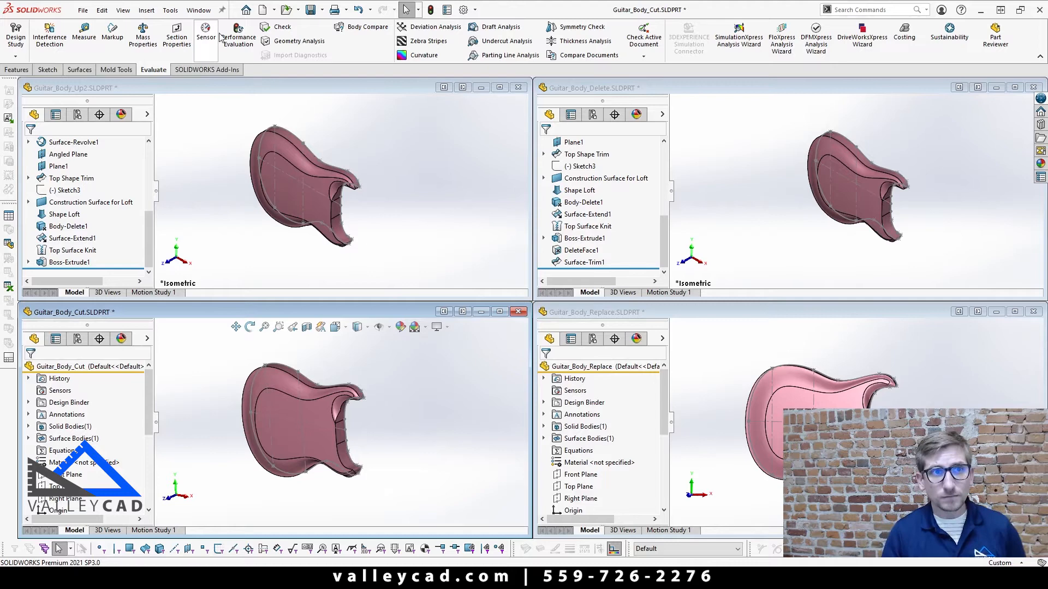
# Review Guitar_Body_Cut's rebuild report, about 1.61 seconds led by Top Surface Knit.
pyautogui.click(237, 33)
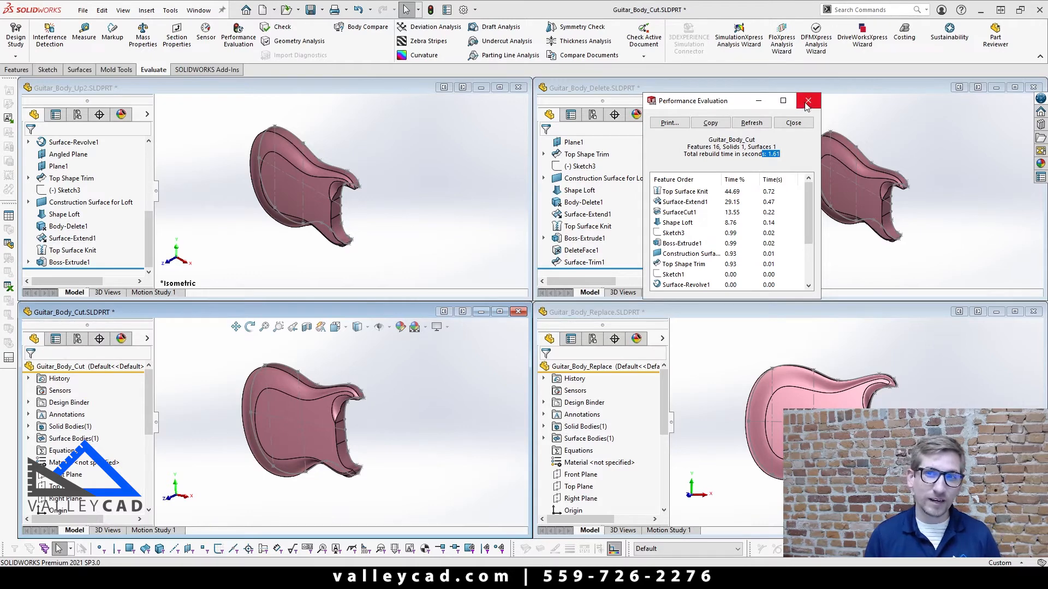
pyautogui.click(806, 100)
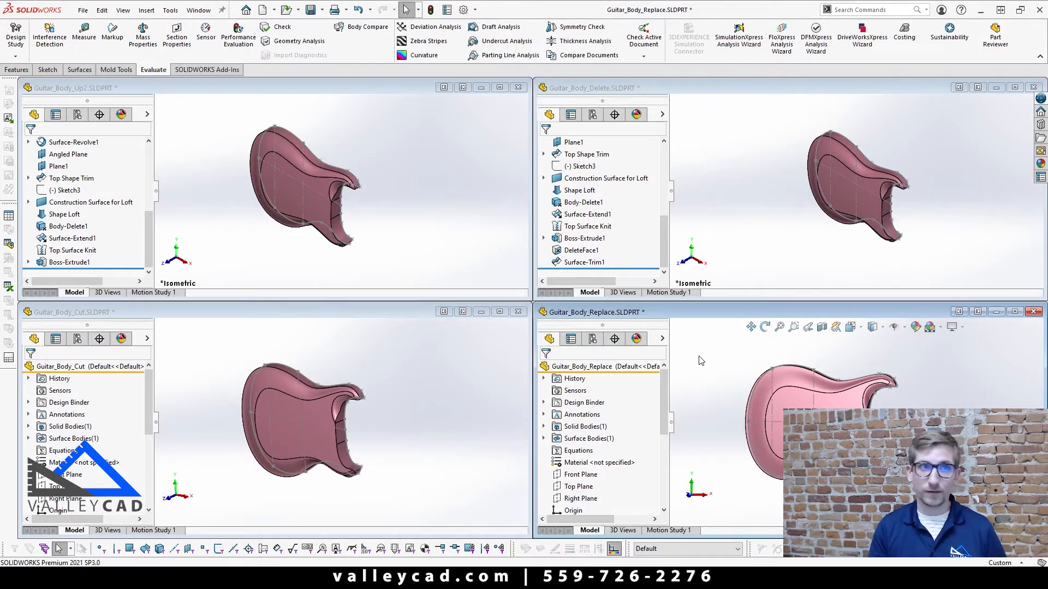
pyautogui.click(237, 35)
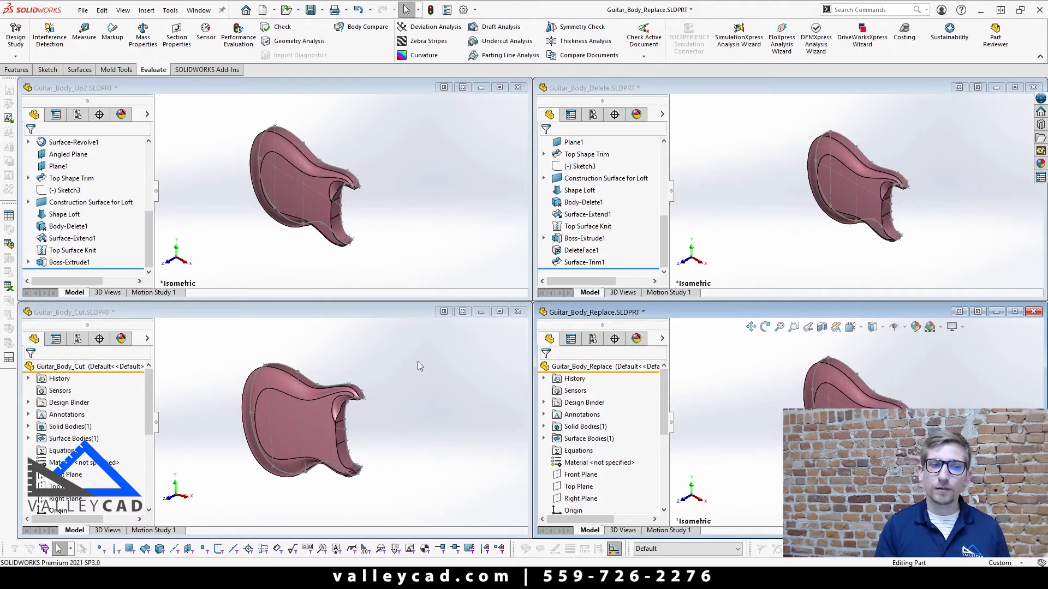
# Make Guitar_Body_Cut the active window again, with the four parts still tiled.
pyautogui.click(301, 415)
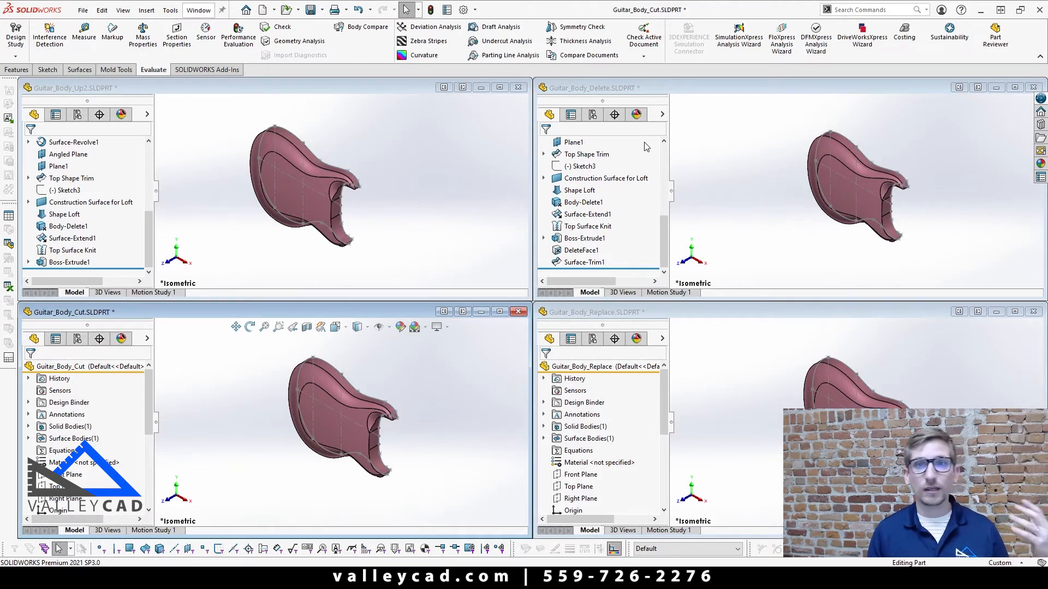
pyautogui.moveTo(720, 140)
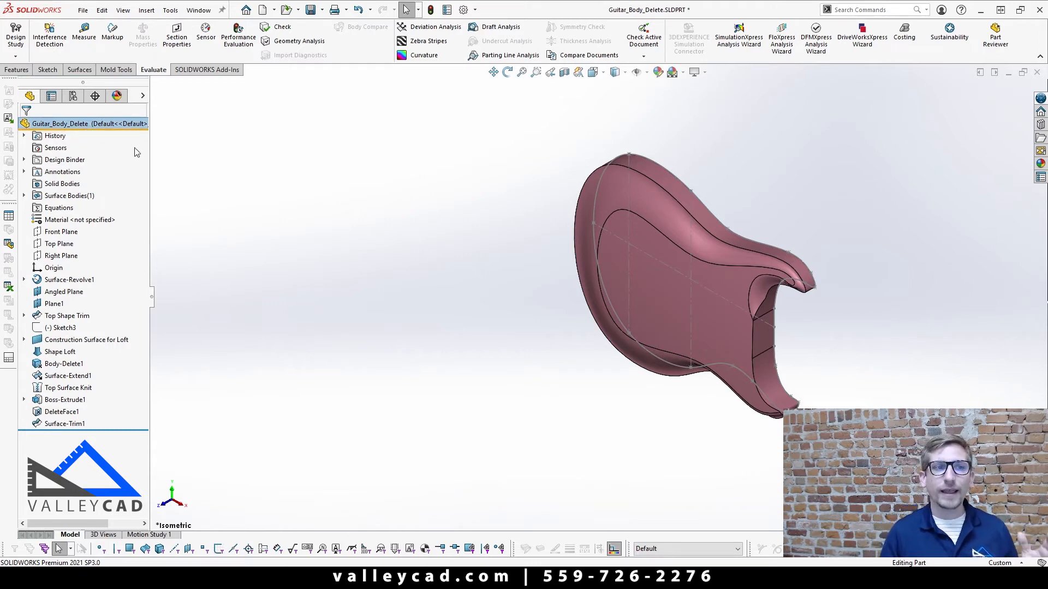
pyautogui.moveTo(265, 184)
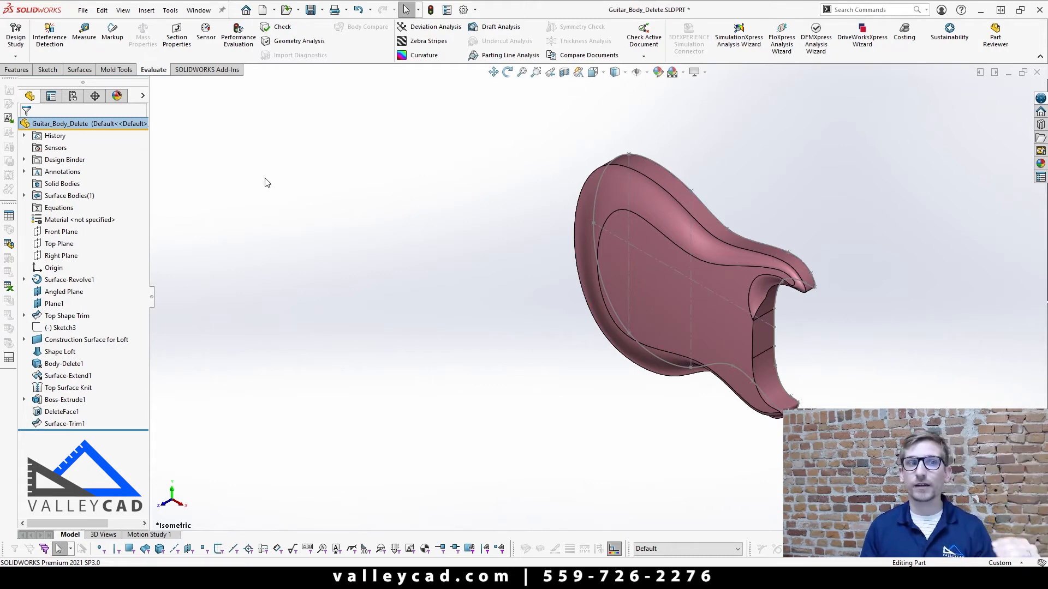
# Select Surface-Revolve1 to display its links to Top Plane, Top Shape Trim, Shape Loft and Top Surface Knit.
pyautogui.click(70, 279)
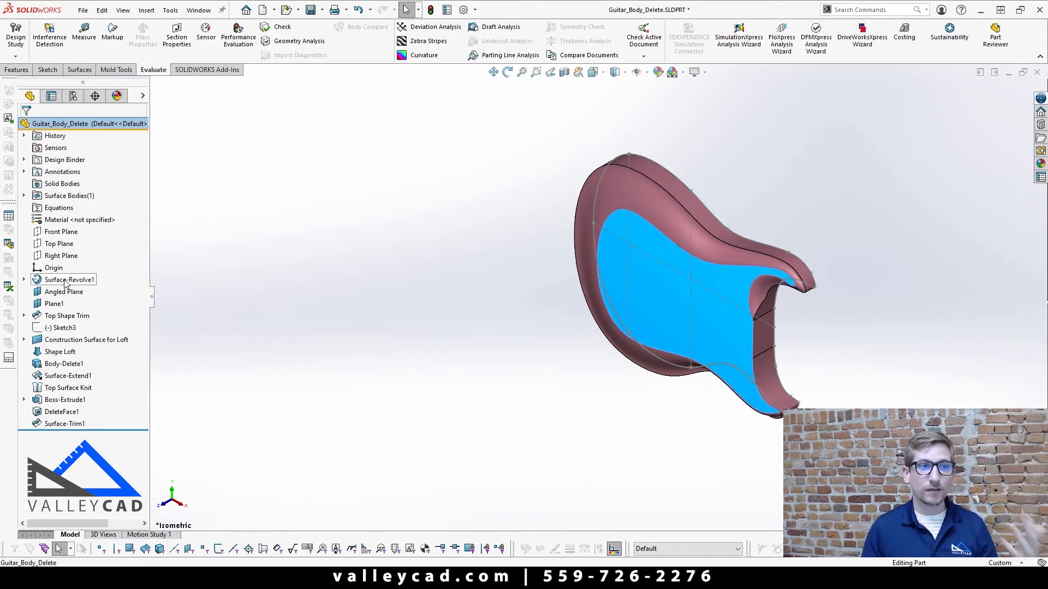
pyautogui.click(68, 280)
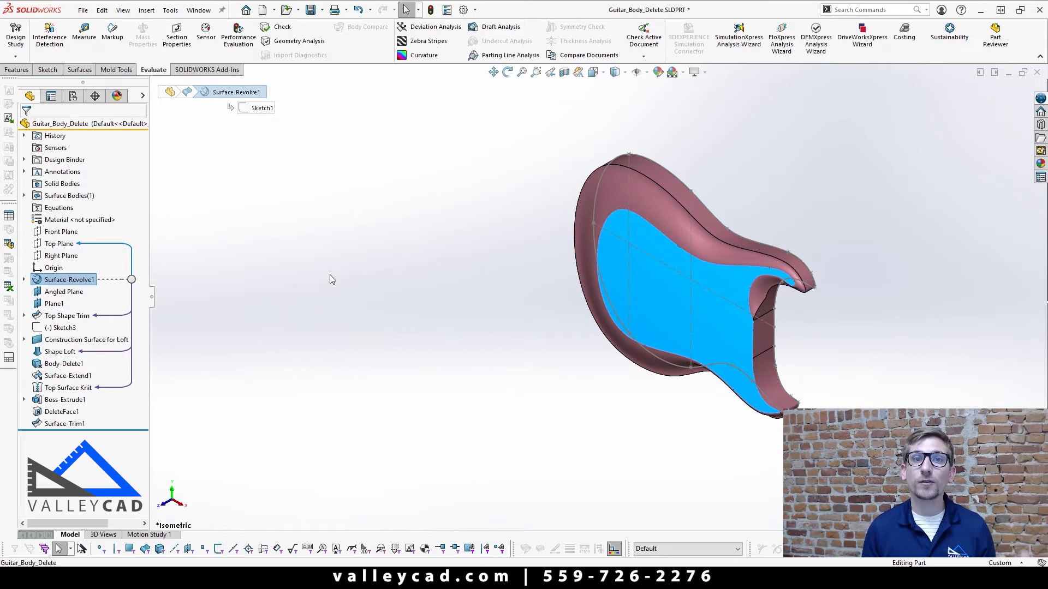
pyautogui.moveTo(112, 138)
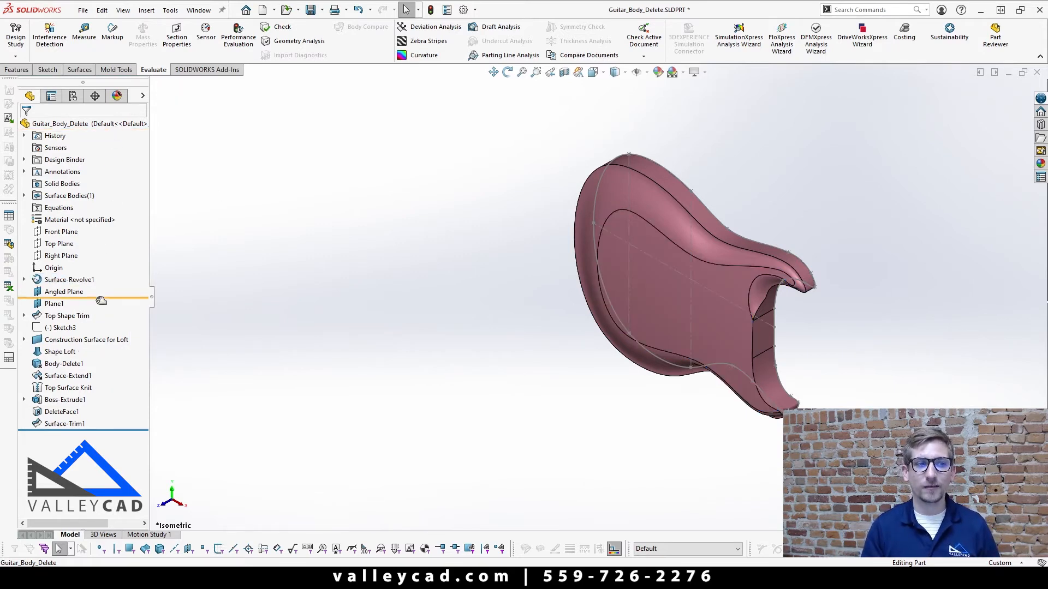
# Freeze features through Surface-Extend1, time the rebuild, then freeze through DeleteFace1.
pyautogui.click(68, 376)
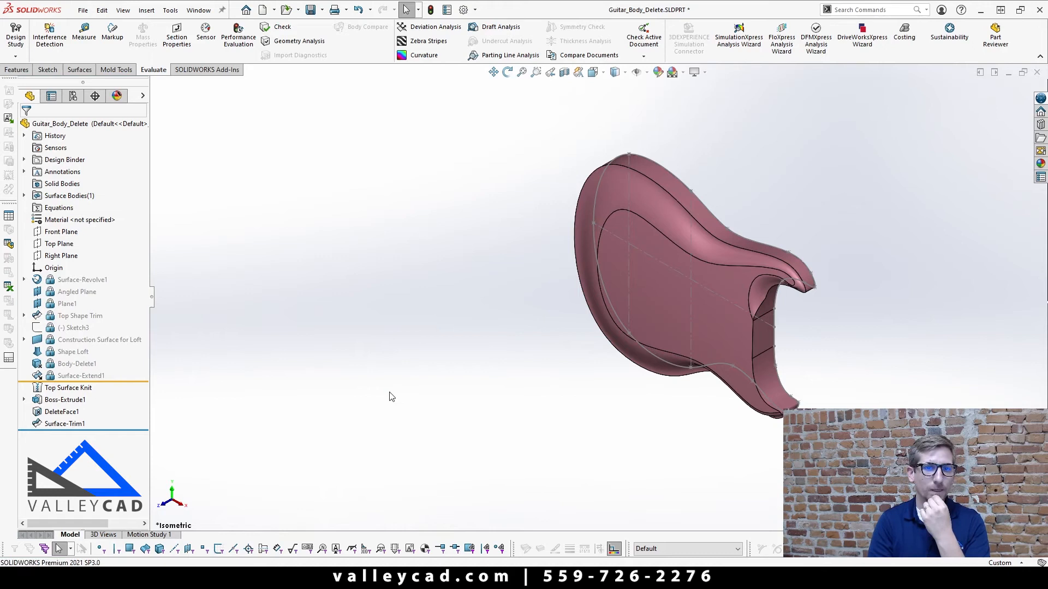
pyautogui.moveTo(234, 77)
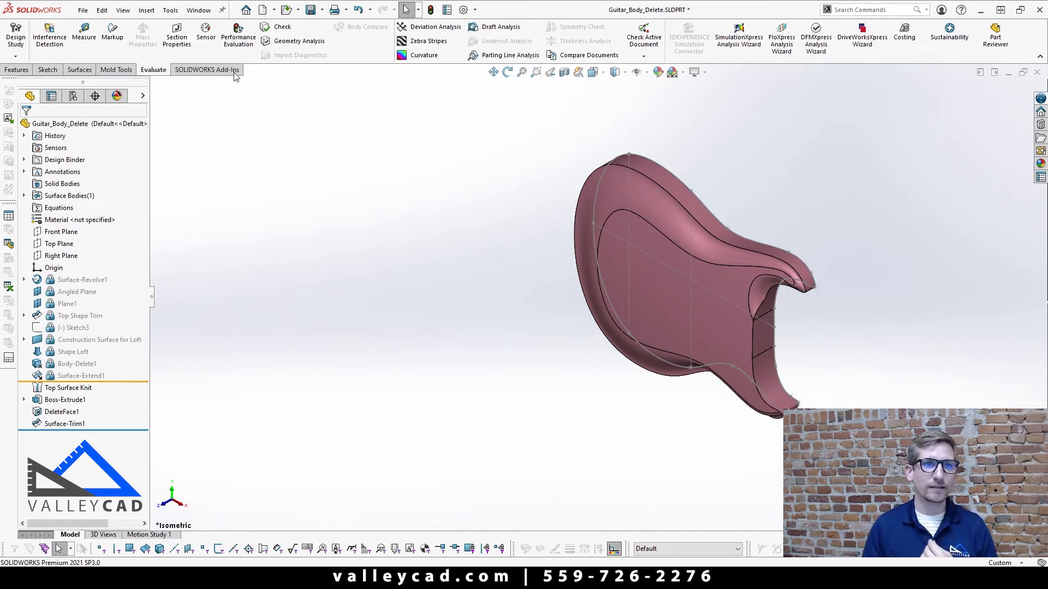
pyautogui.click(237, 35)
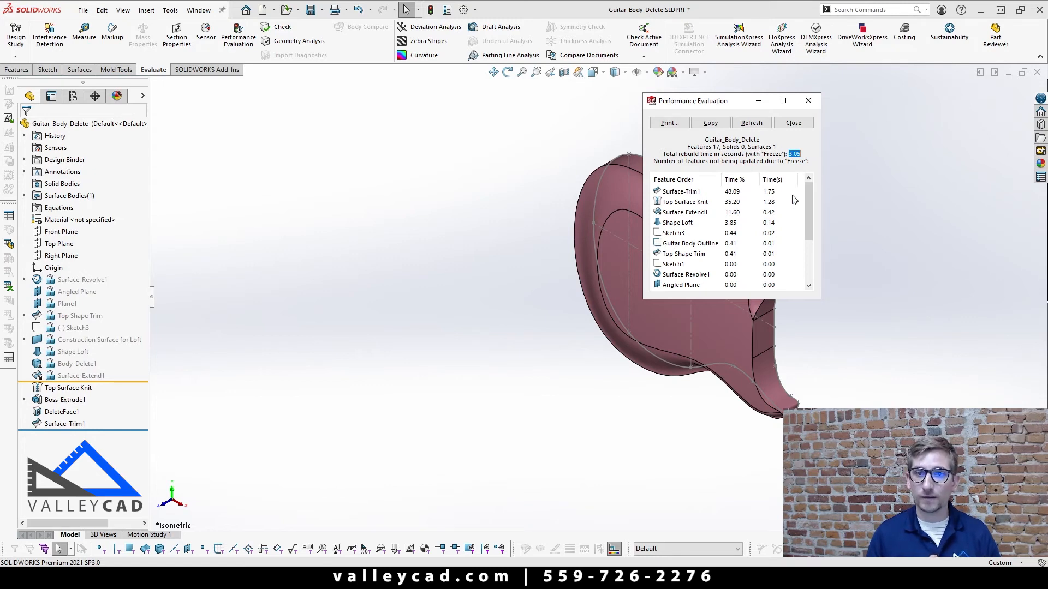
pyautogui.moveTo(667, 207)
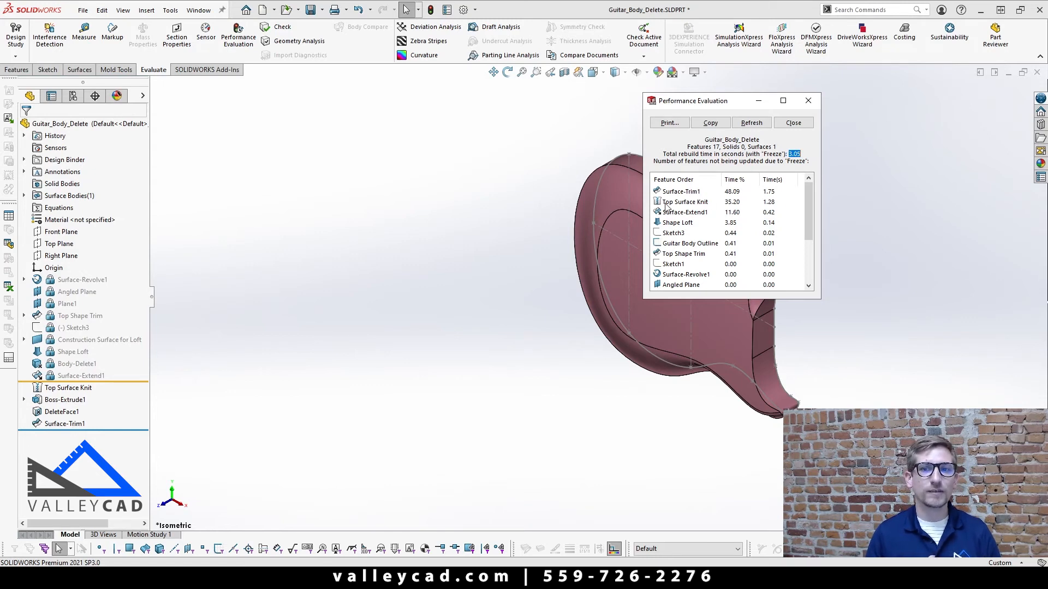
pyautogui.moveTo(246, 312)
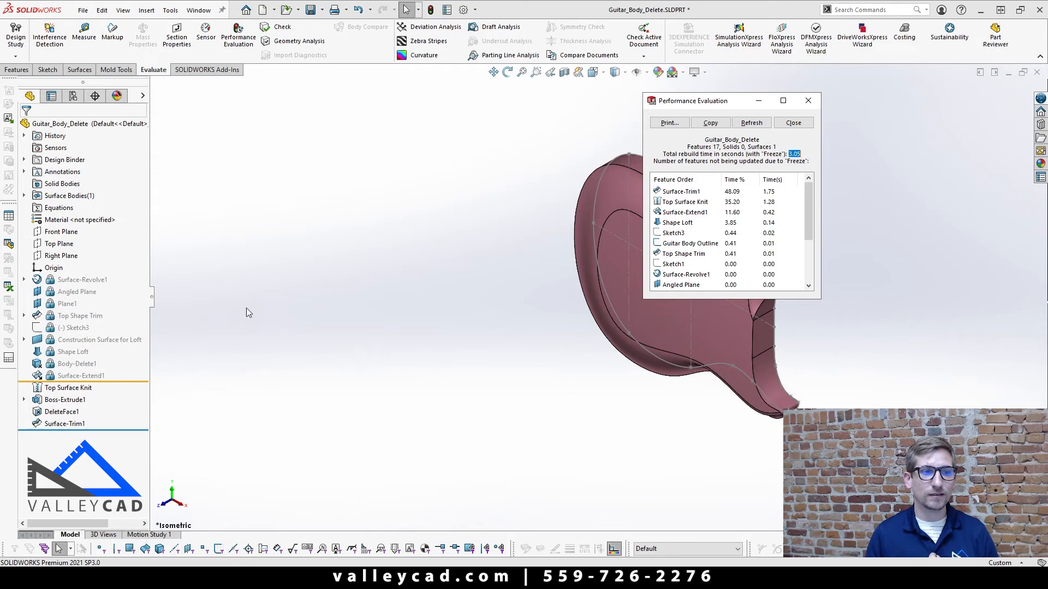
pyautogui.click(66, 387)
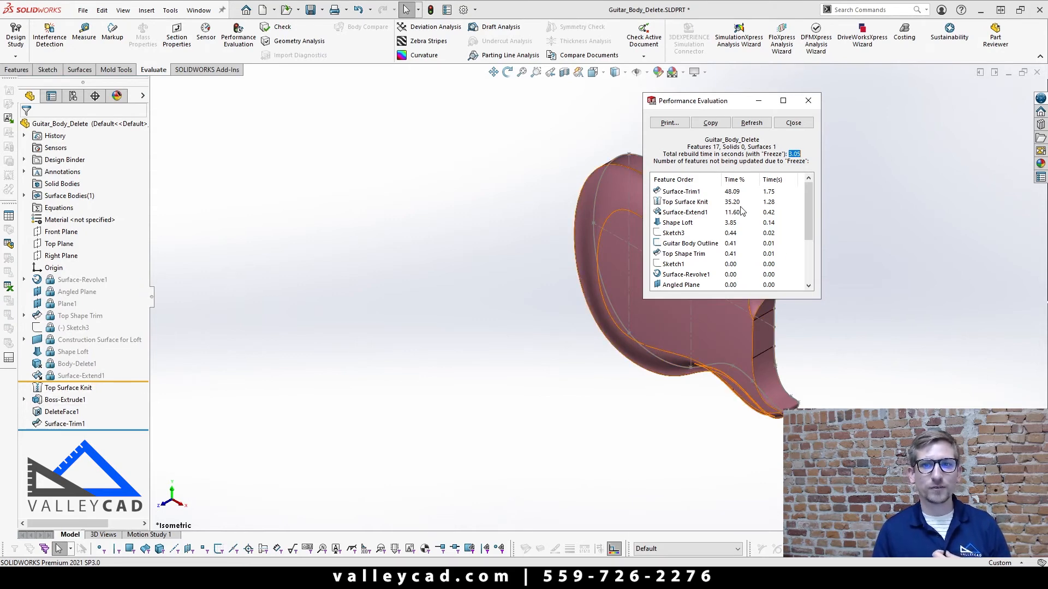
pyautogui.click(792, 122)
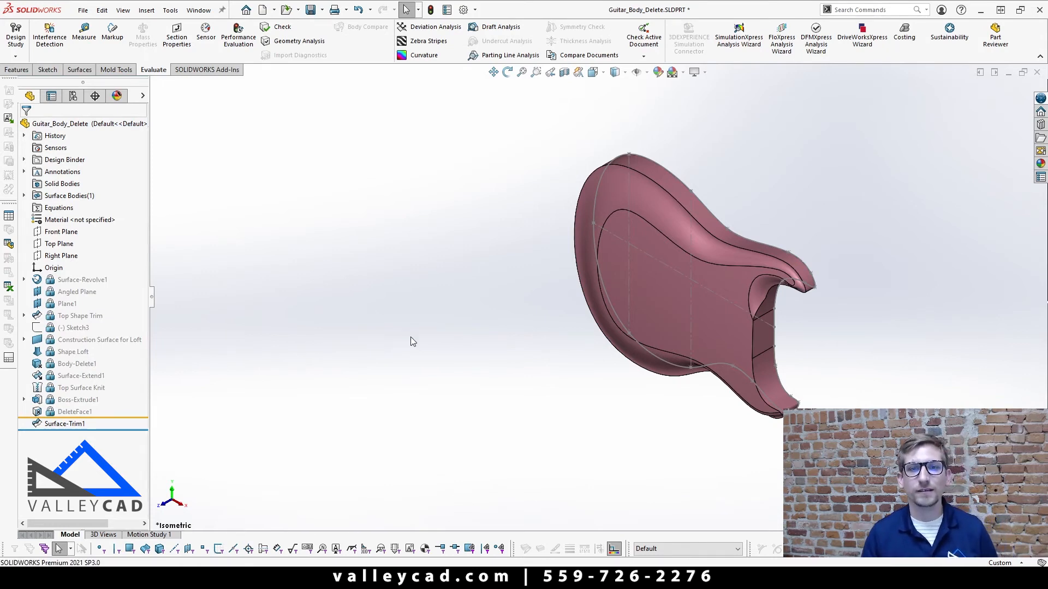
pyautogui.moveTo(391, 155)
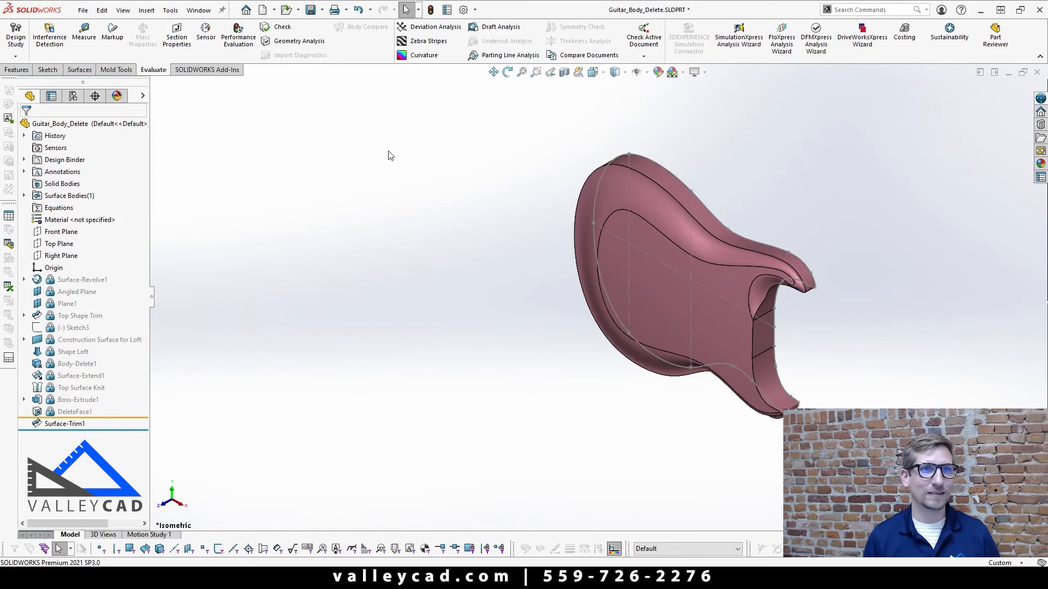
# Rerun Performance Evaluation, highlight the 1.69-second frozen total rebuild time, and close the report.
pyautogui.click(238, 34)
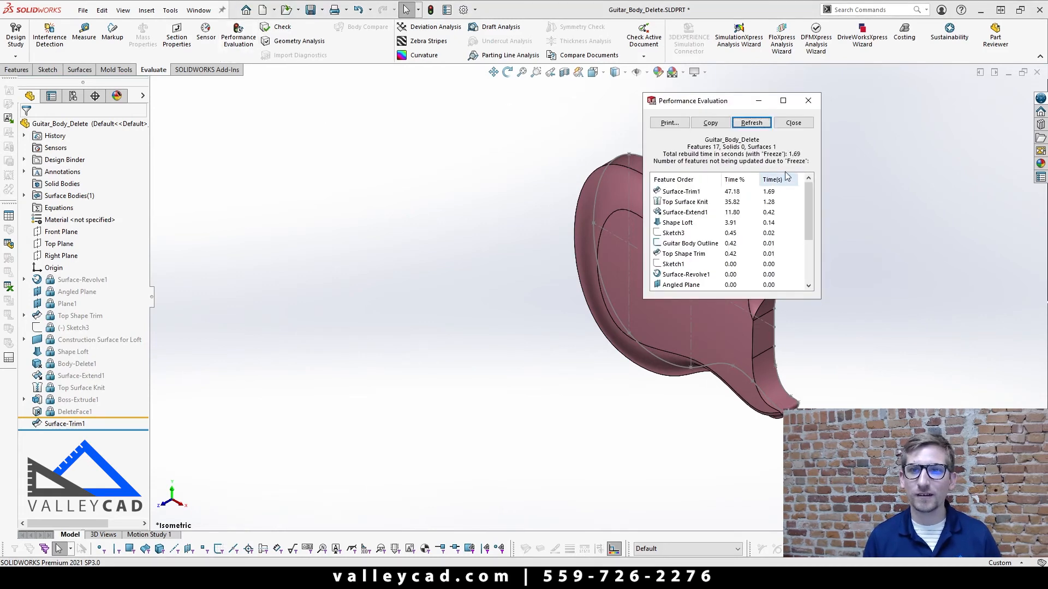
pyautogui.doubleClick(794, 154)
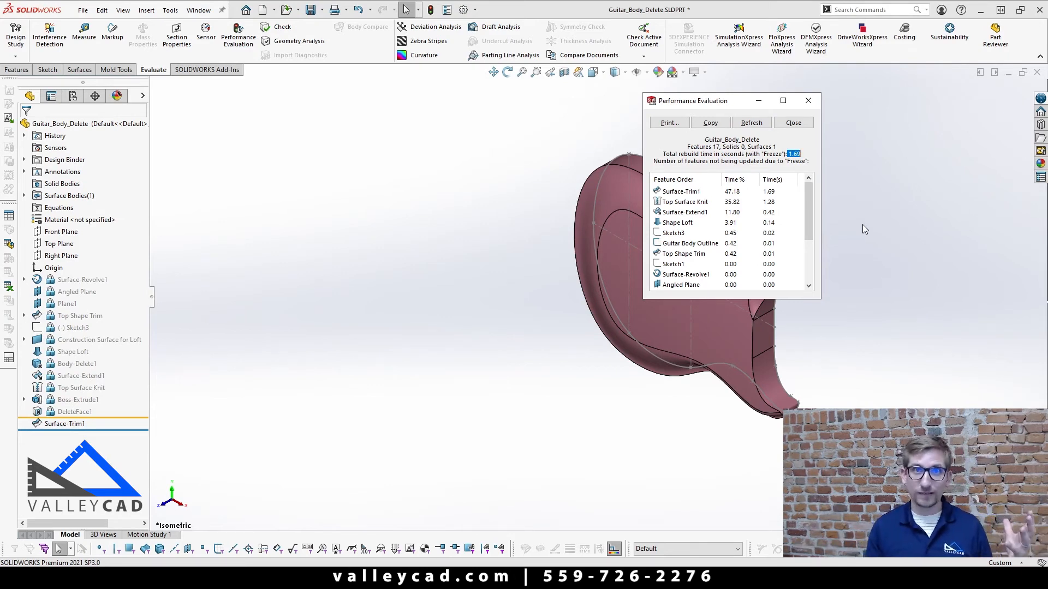
pyautogui.moveTo(821, 182)
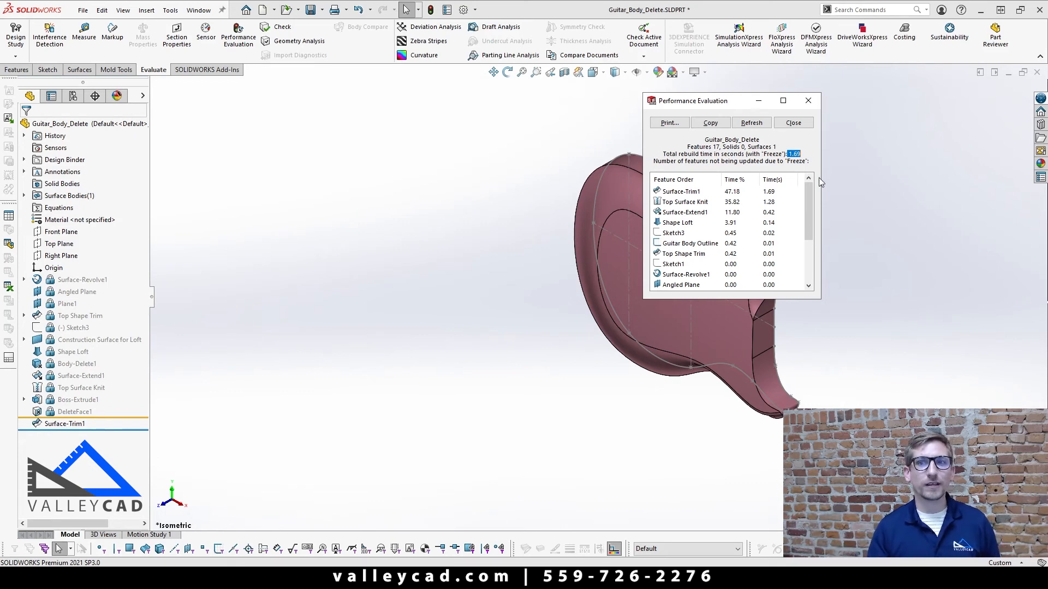
pyautogui.click(792, 122)
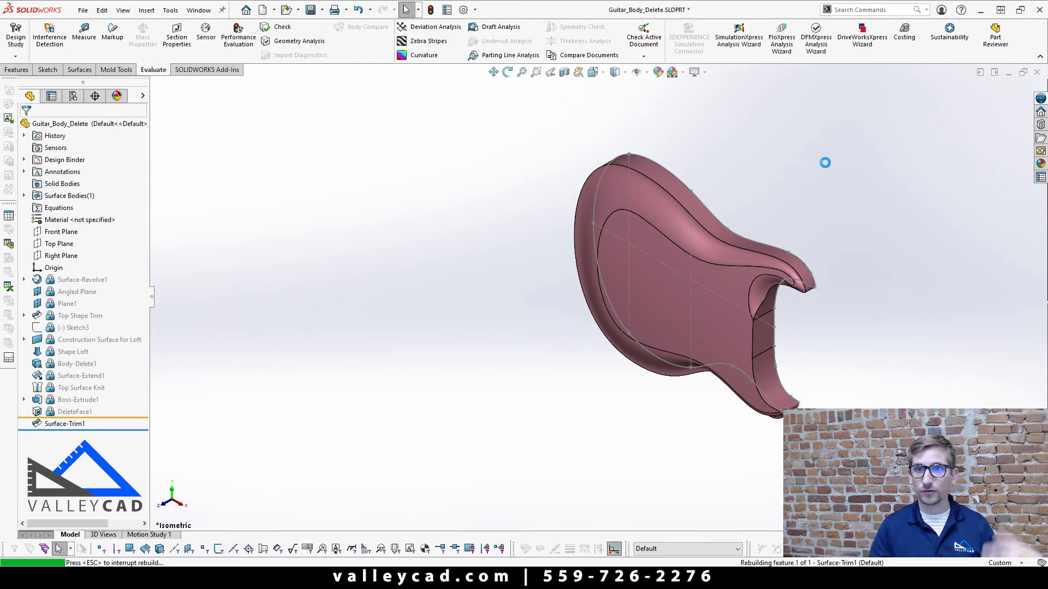
pyautogui.moveTo(827, 167)
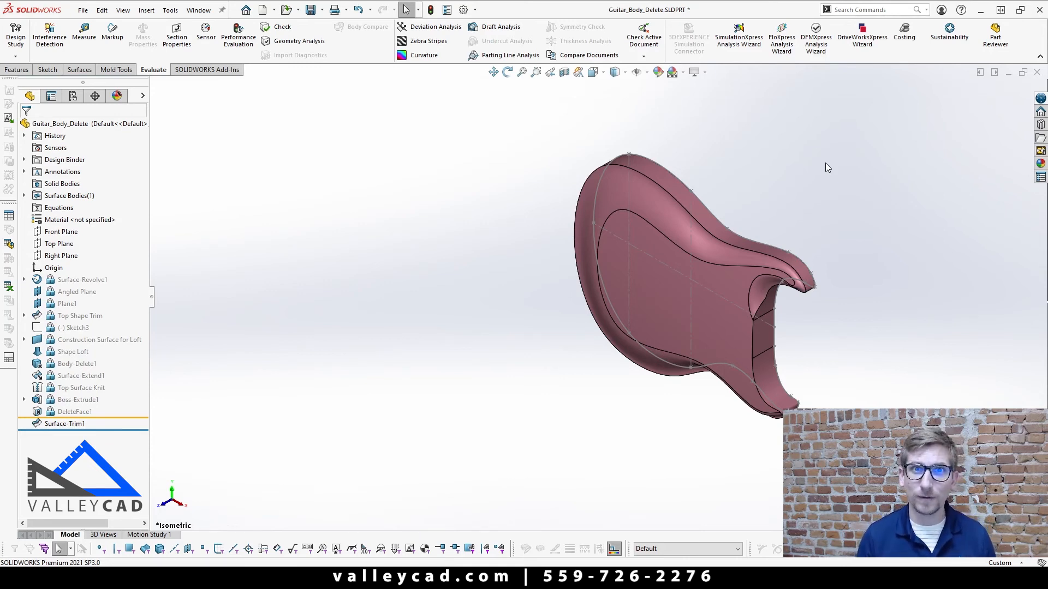
pyautogui.moveTo(563, 102)
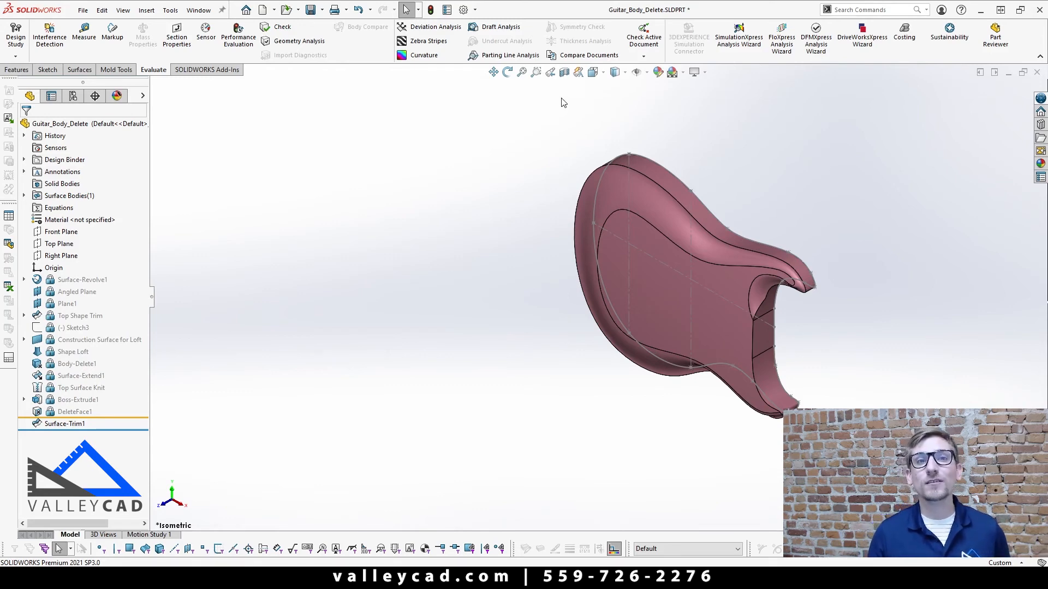
# Review System Options > General showing Enable Freeze bar switched on, then close the settings.
pyautogui.click(463, 9)
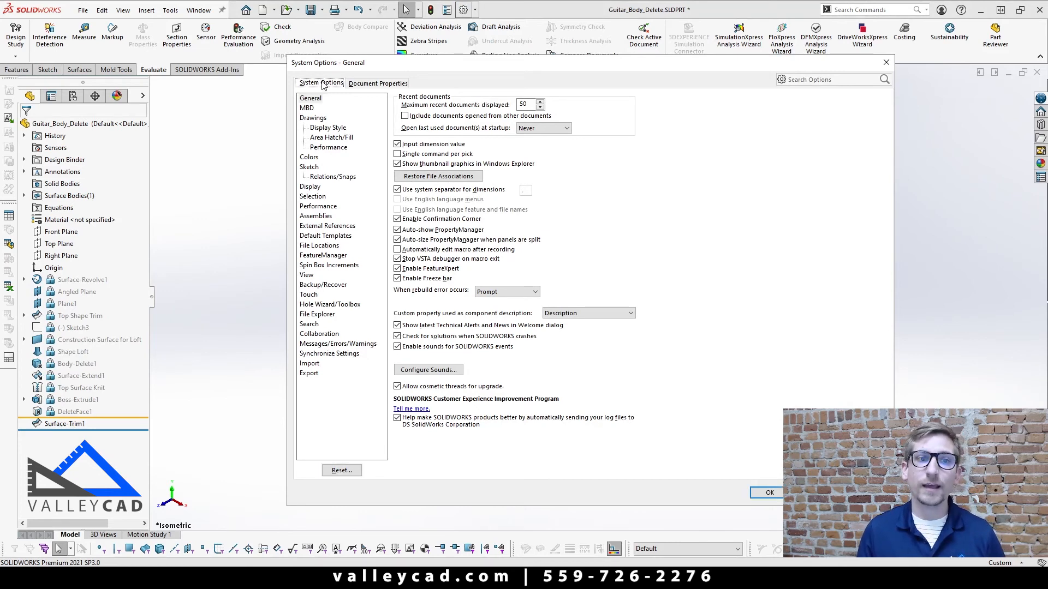
pyautogui.click(309, 98)
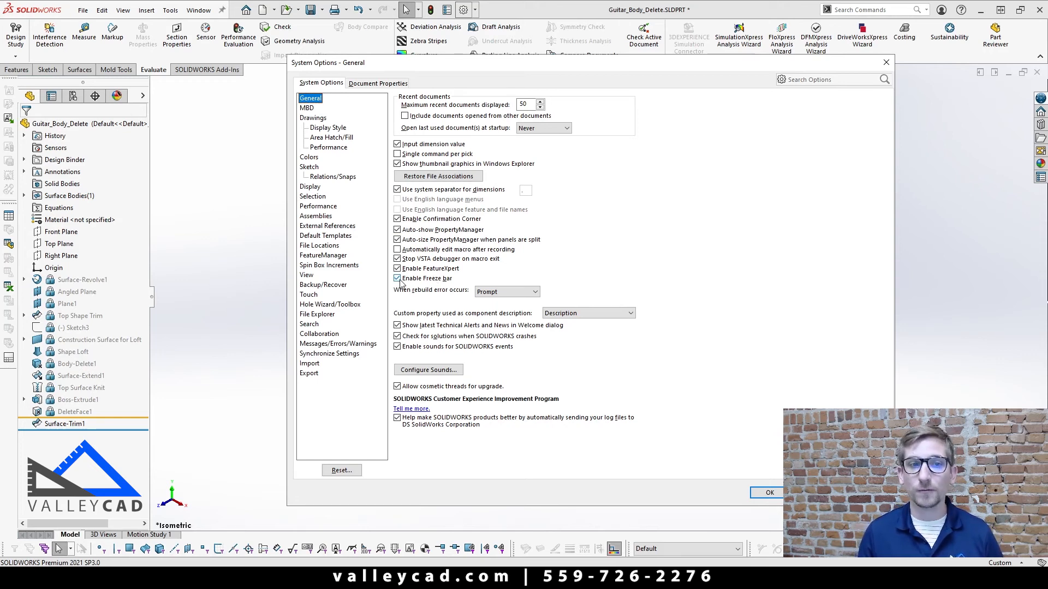
pyautogui.moveTo(398, 283)
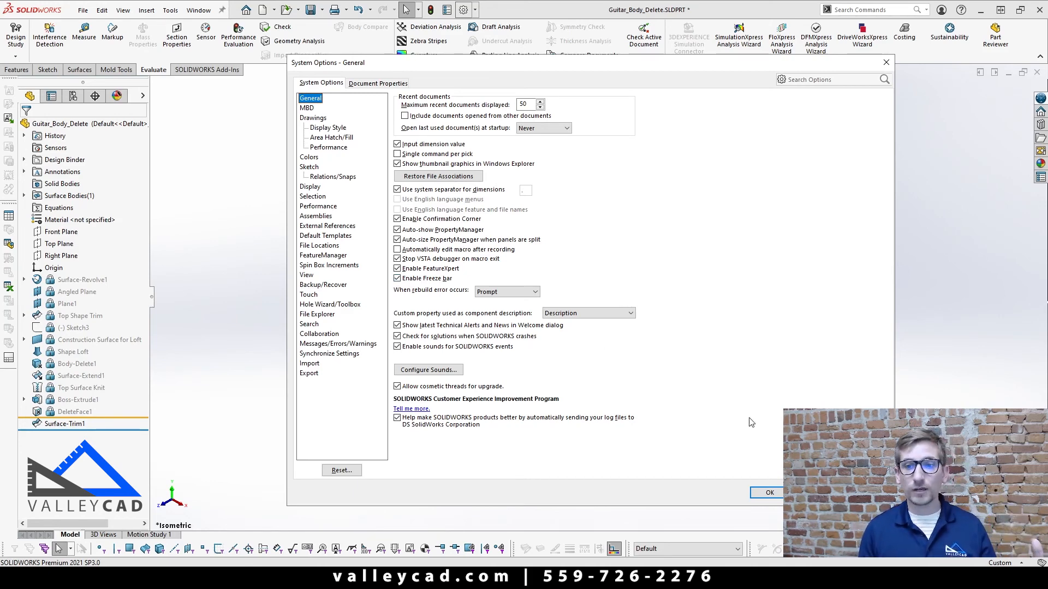
pyautogui.click(766, 492)
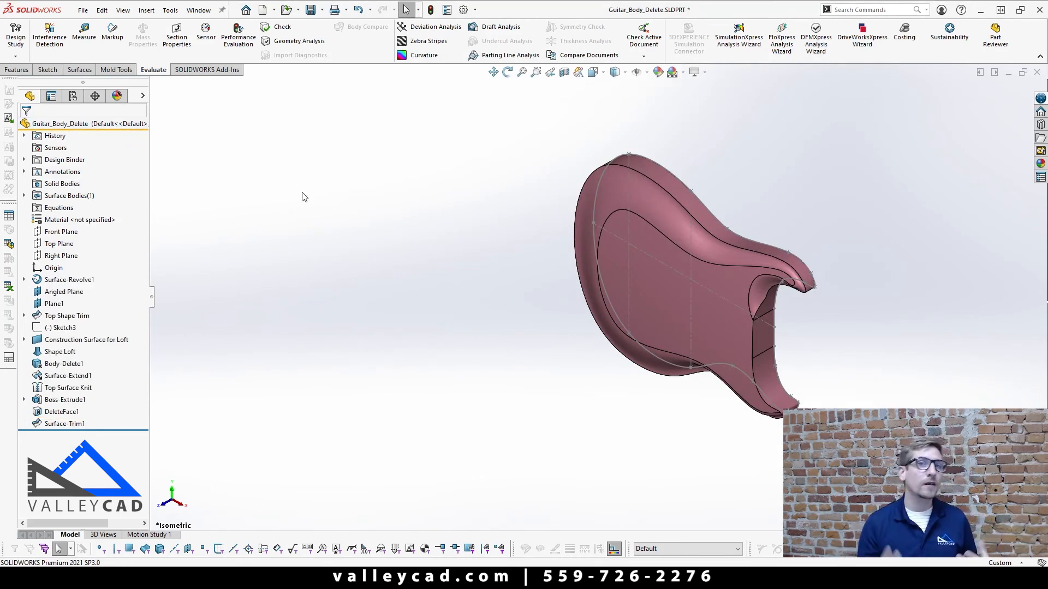
pyautogui.moveTo(87, 124)
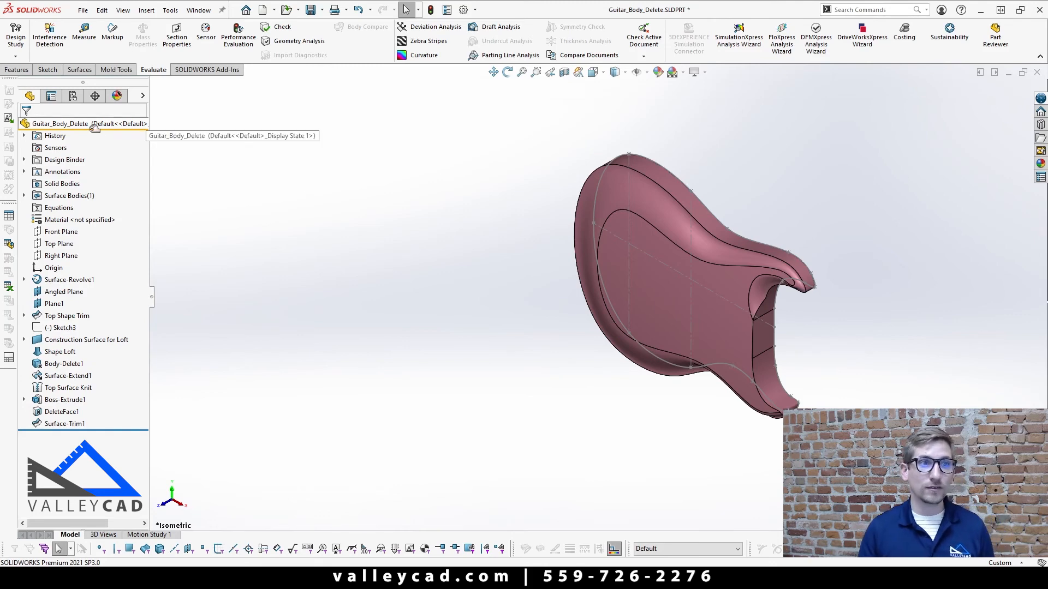
# Start dragging the Freeze bar down the FeatureManager tree toward Surface-Trim1.
pyautogui.click(87, 124)
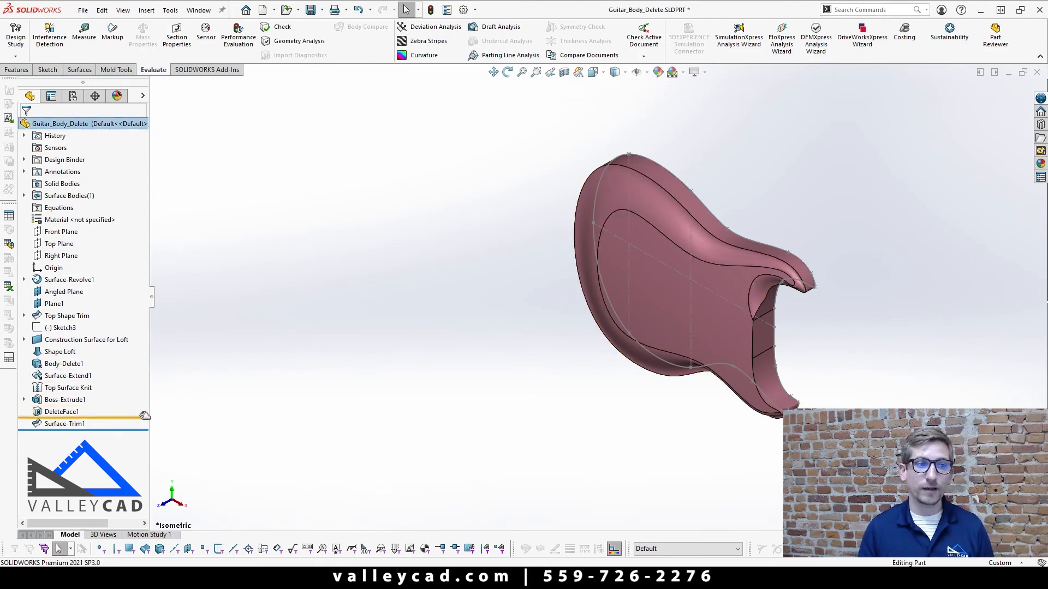